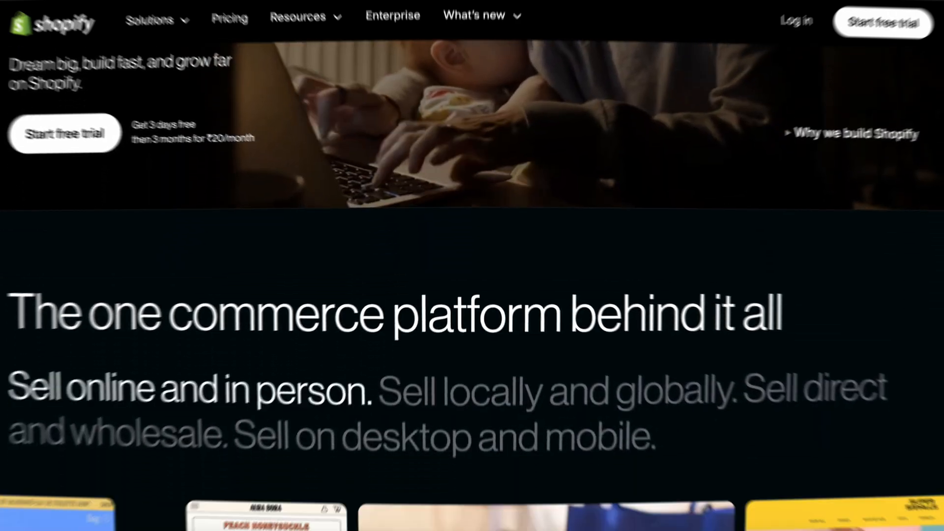
Browse the connector catalogue filtered to those with ready-made data models.
scroll(down, 3)
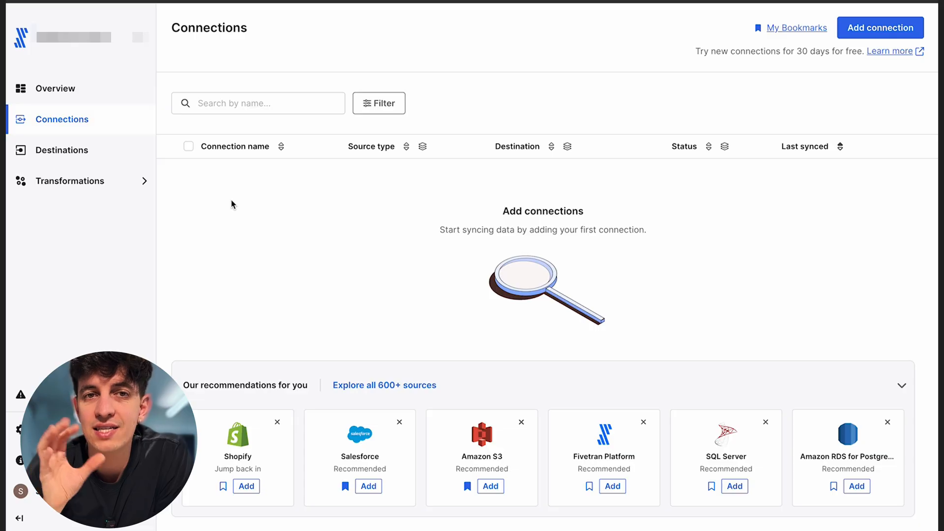
click(879, 28)
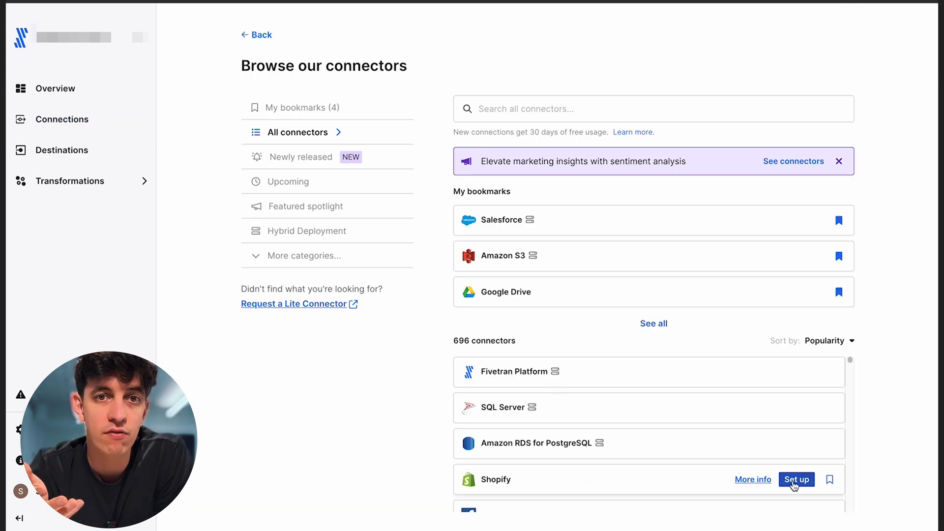
click(796, 480)
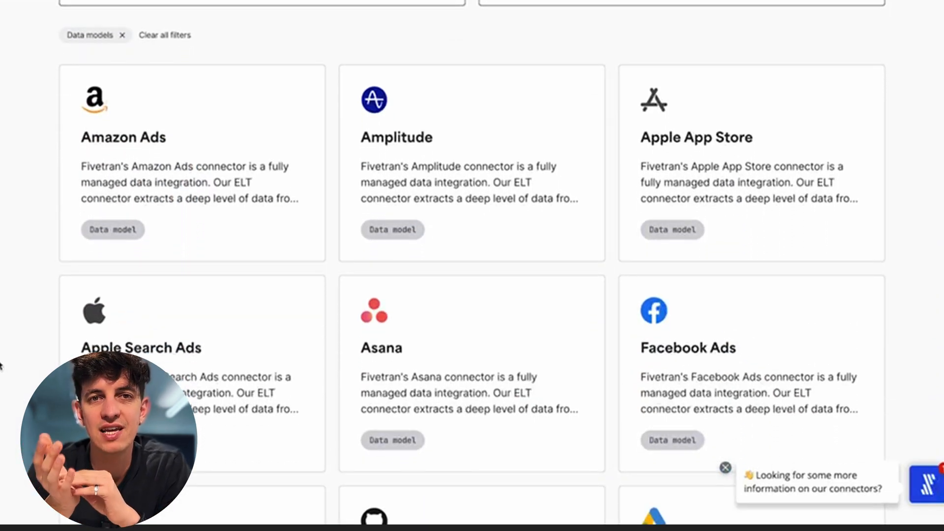
scroll(down, 3)
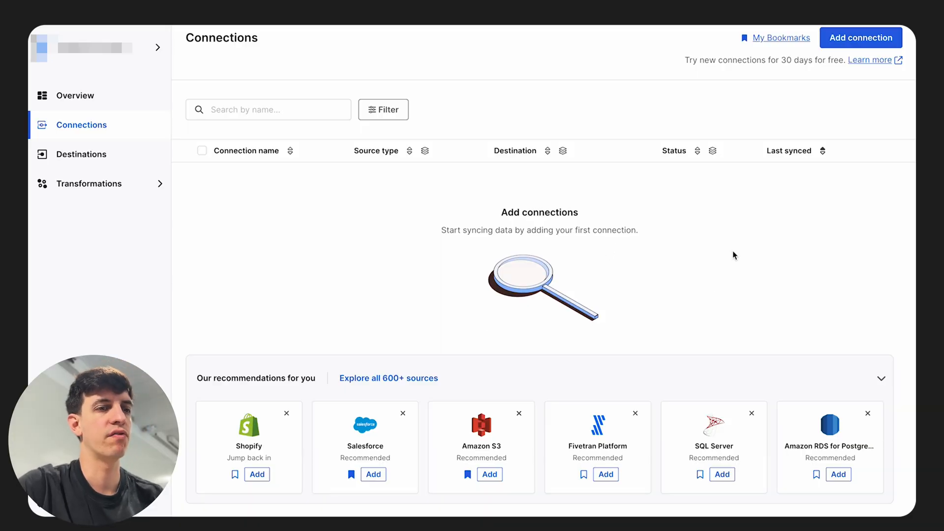
mouse_move(396, 315)
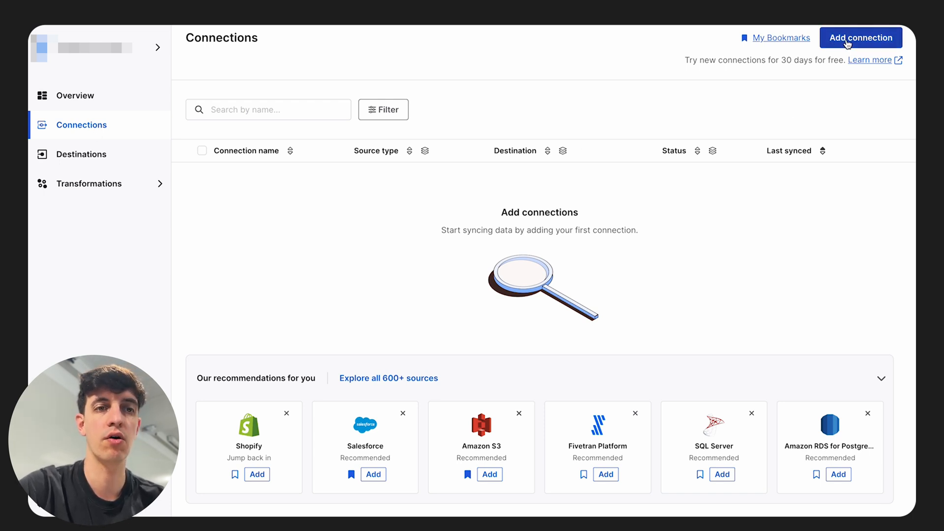
Add a Shopify connection and choose Lore_Test as its destination.
click(861, 37)
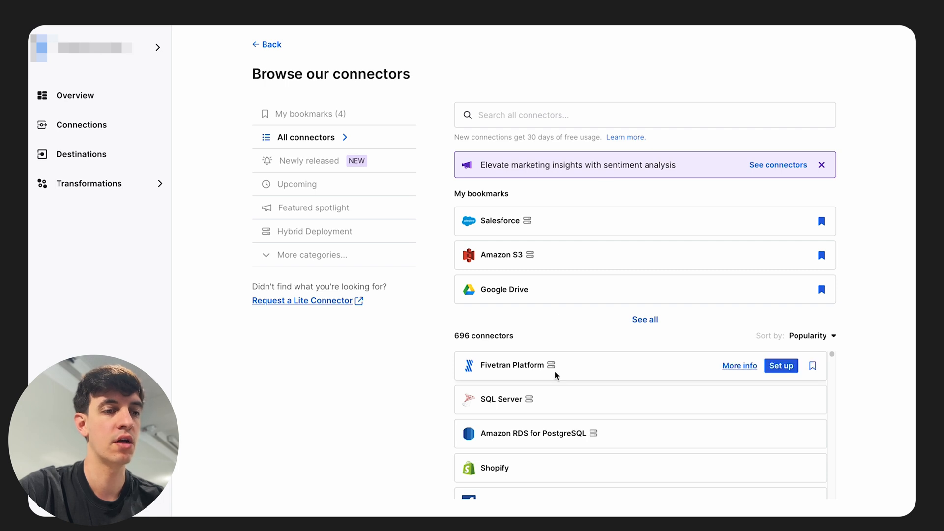
mouse_move(756, 474)
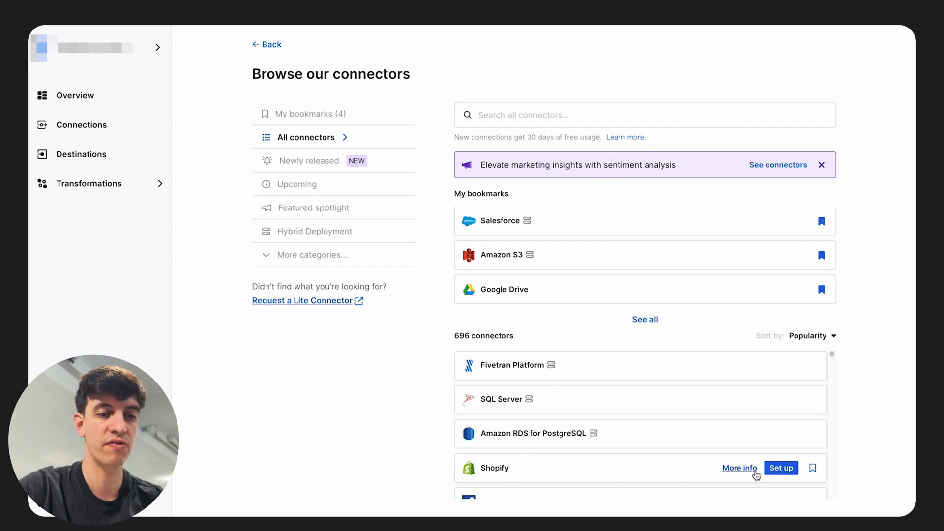
click(781, 468)
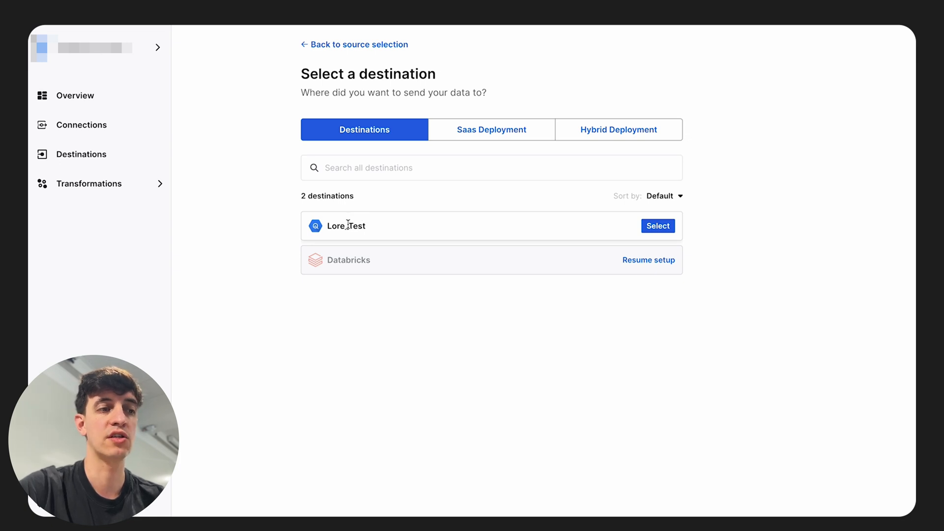
mouse_move(388, 229)
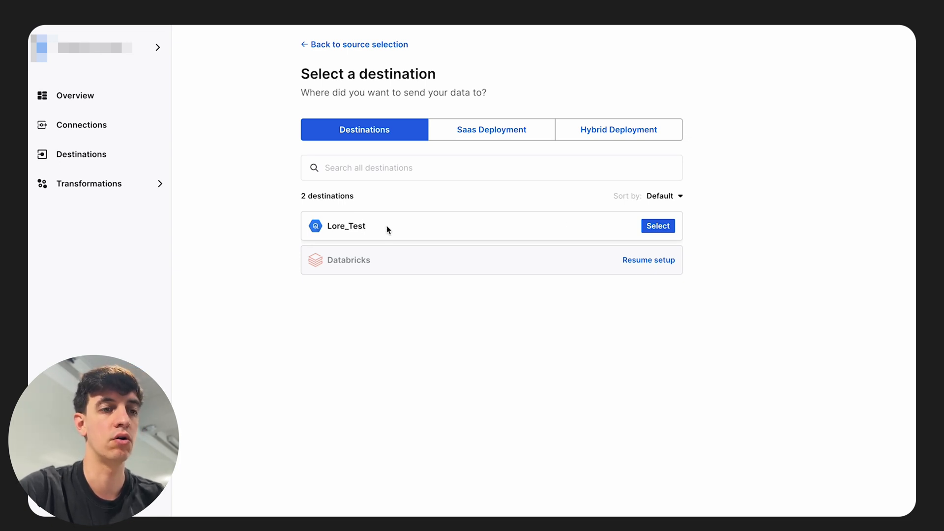
click(658, 227)
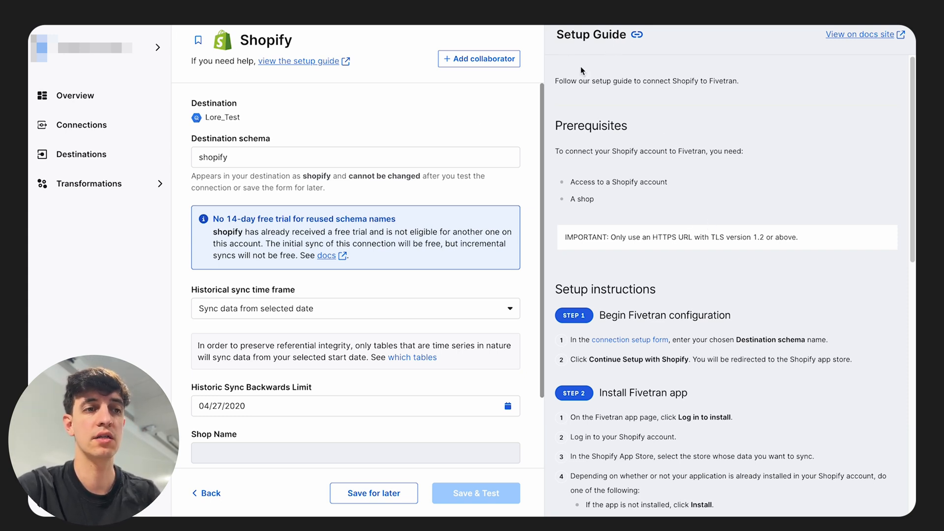
Set historical sync to all historical data and launch installing Fivetran from the Shopify app store.
scroll(down, 3)
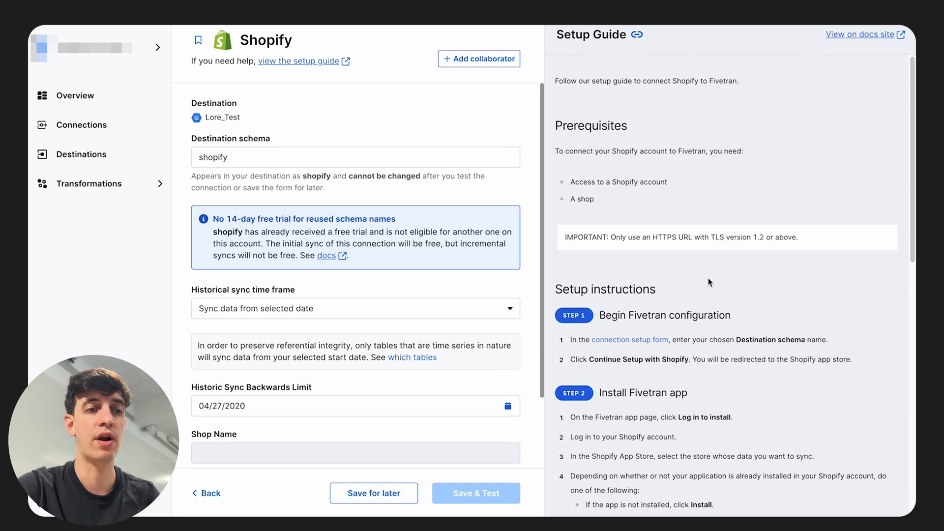
scroll(down, 3)
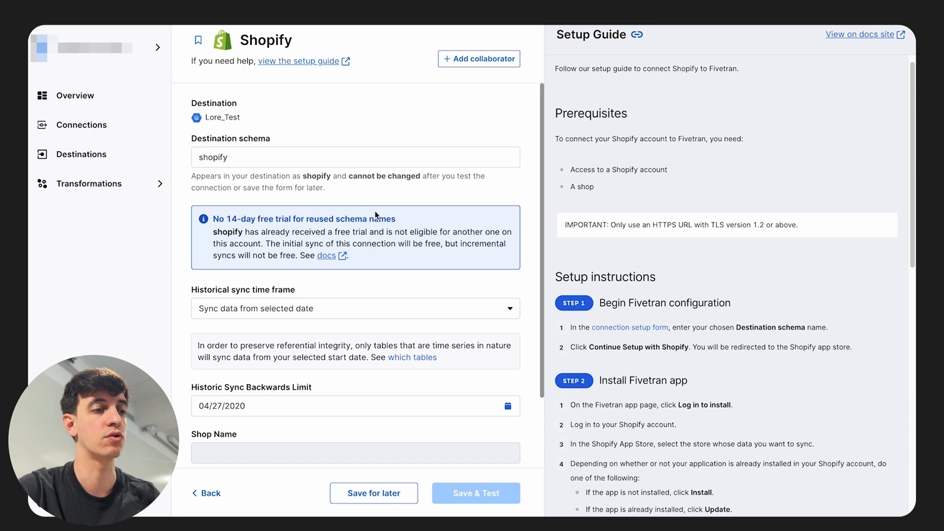
scroll(down, 3)
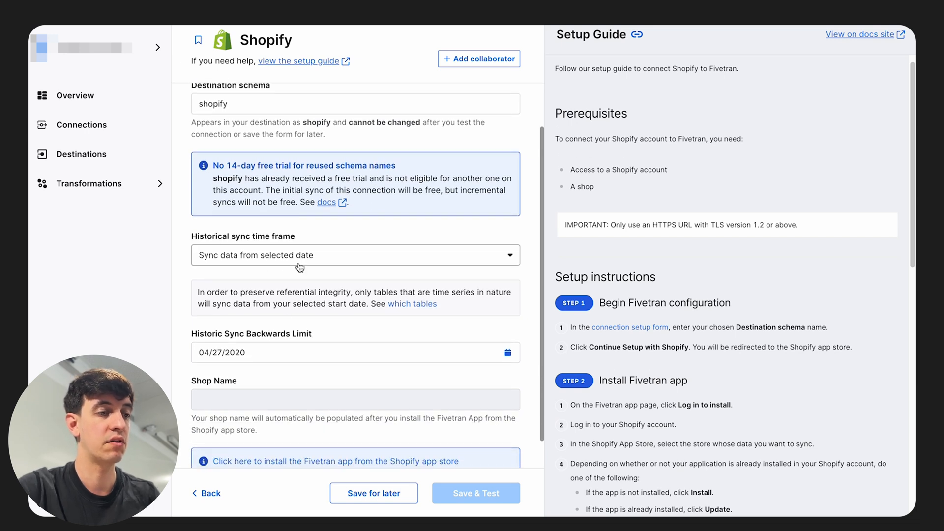
click(355, 254)
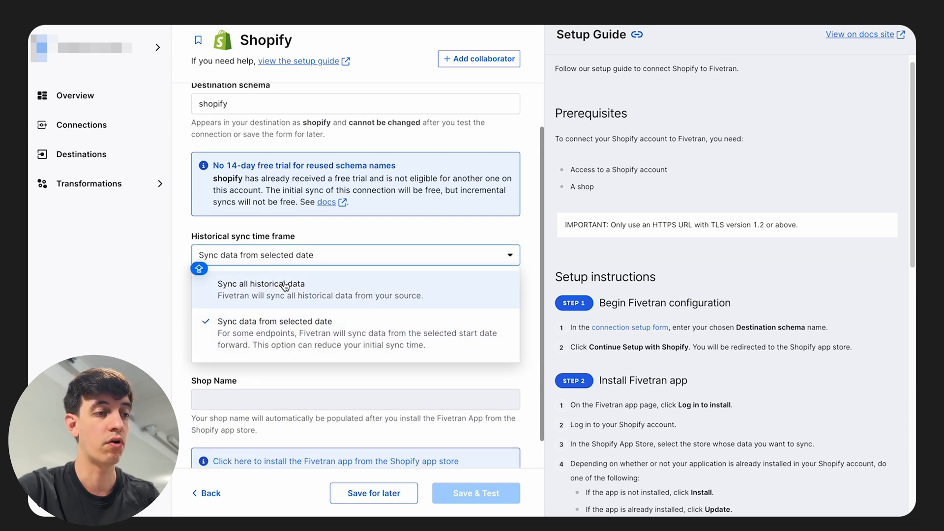
click(261, 284)
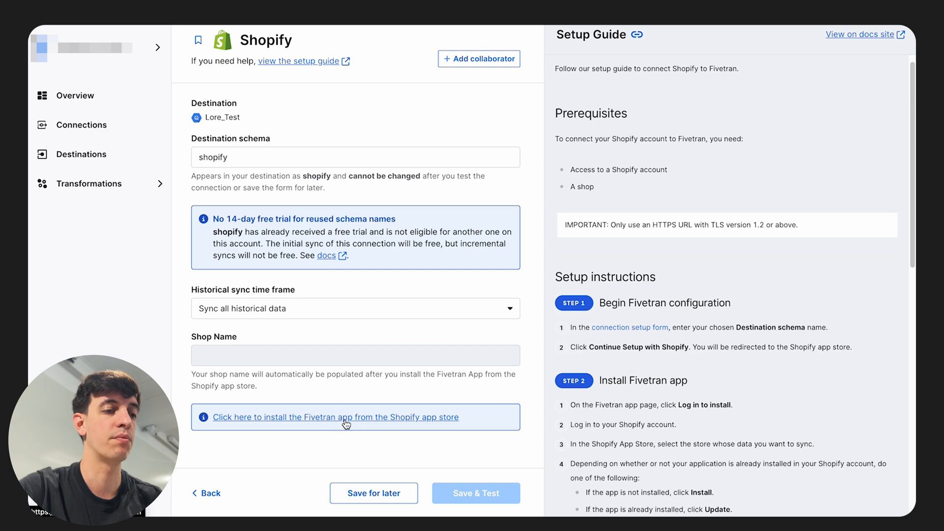
click(334, 417)
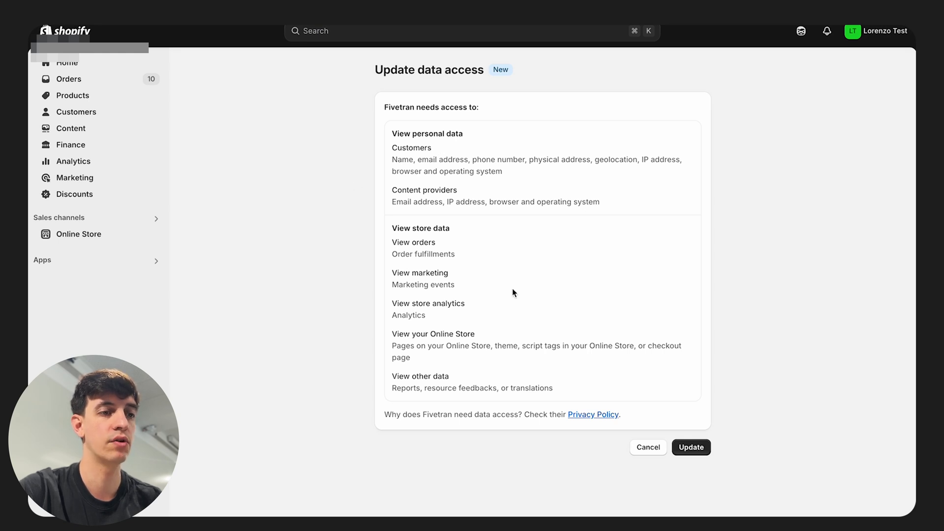
Confirm the Update data access request for Fivetran in Shopify admin.
click(692, 448)
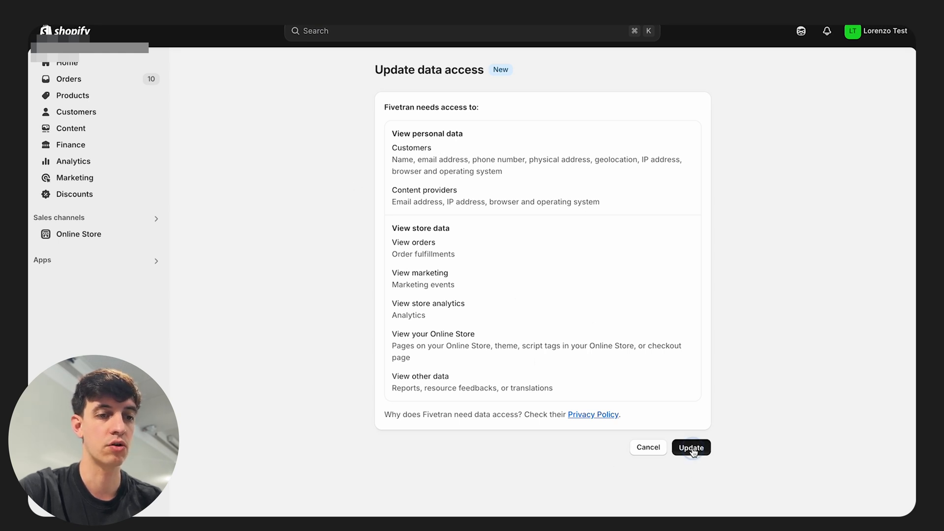
click(691, 448)
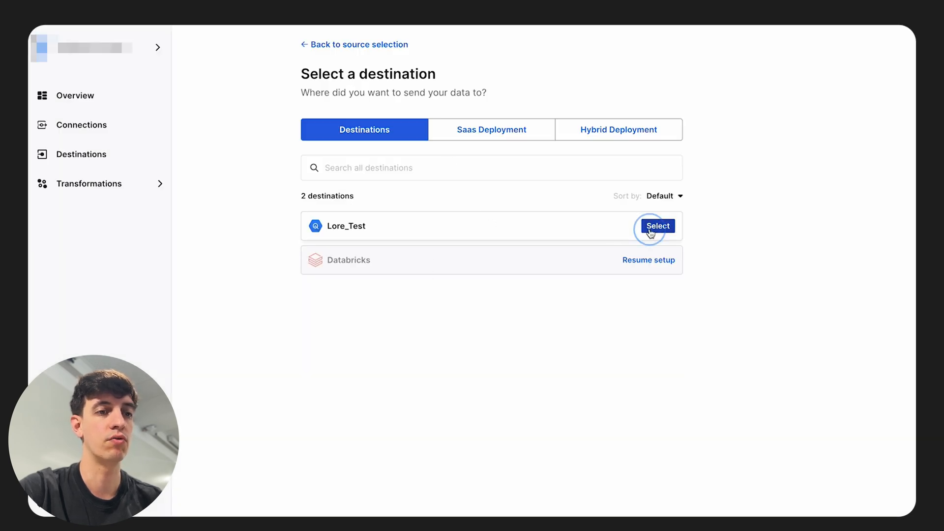
Reselect Lore_Test and authorize Fivetran's access to the Shopify shop.
click(658, 226)
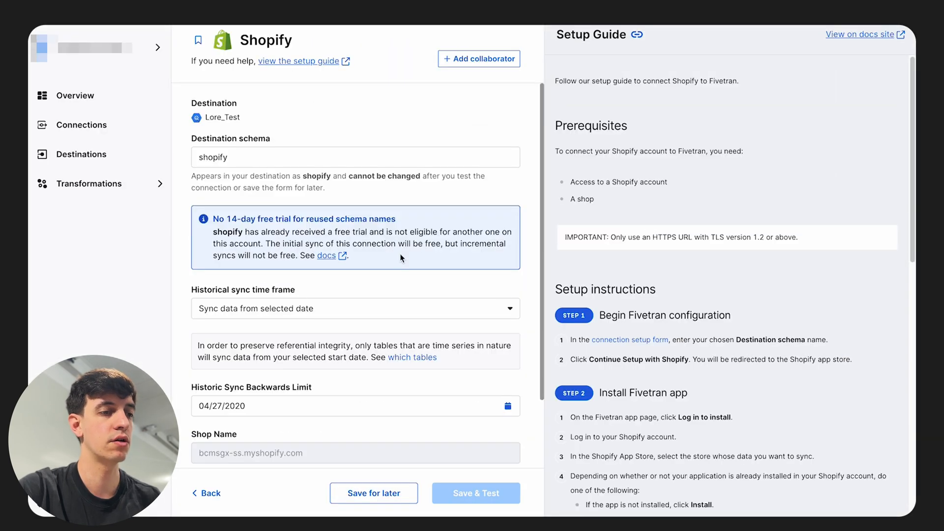
scroll(down, 3)
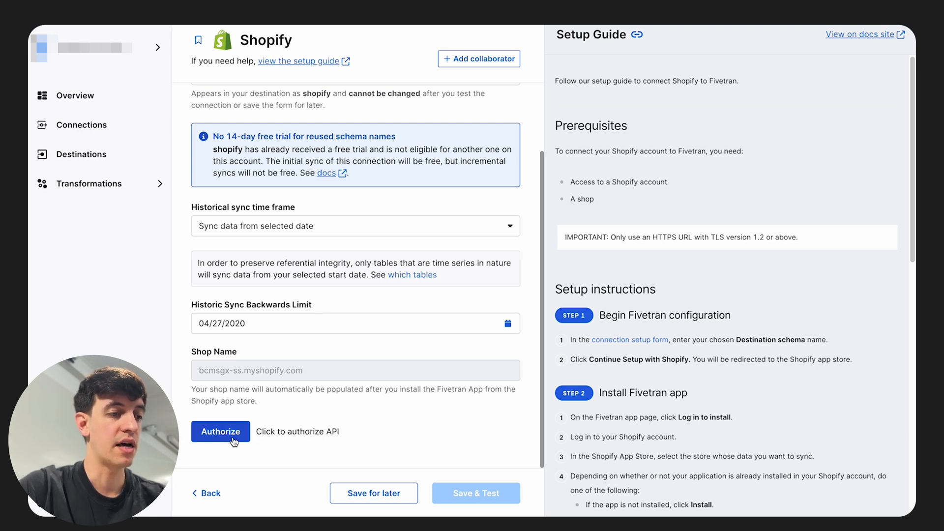
click(221, 431)
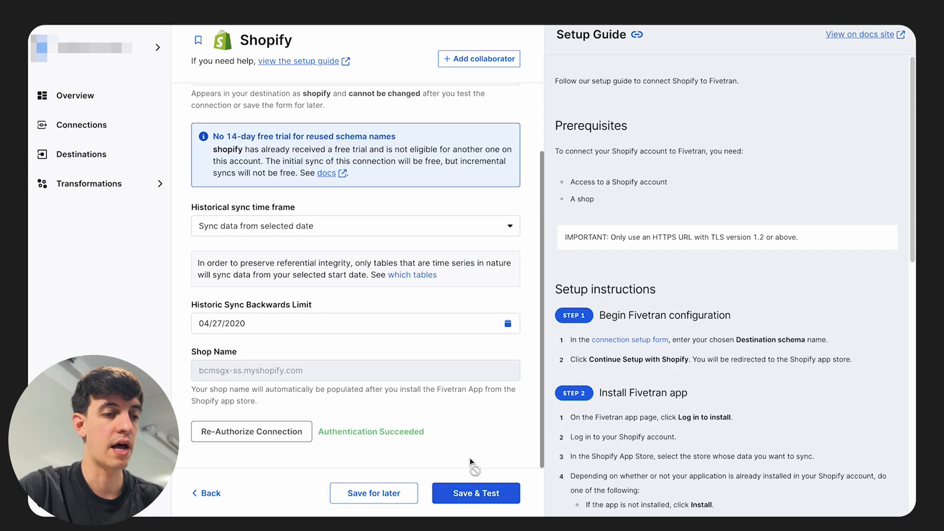
Save and test the Shopify connection, then skip the quickstart data model.
click(477, 493)
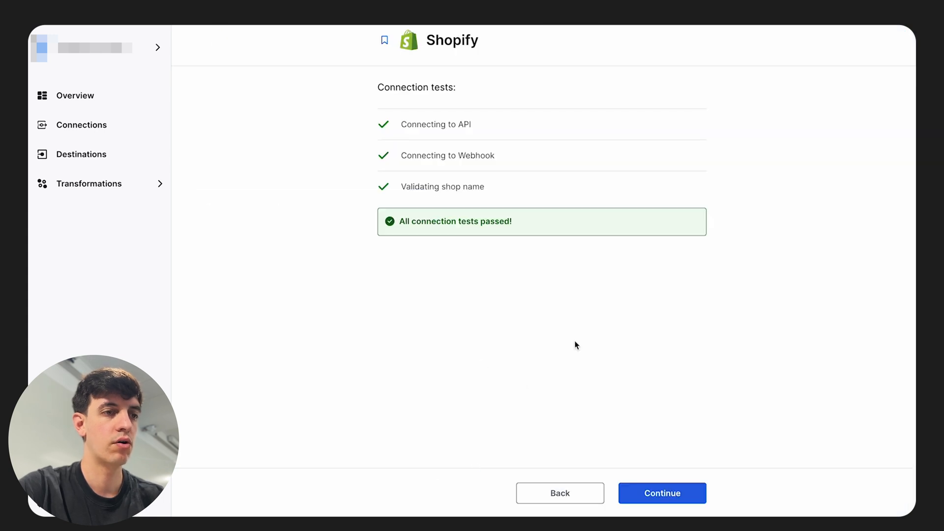
mouse_move(643, 302)
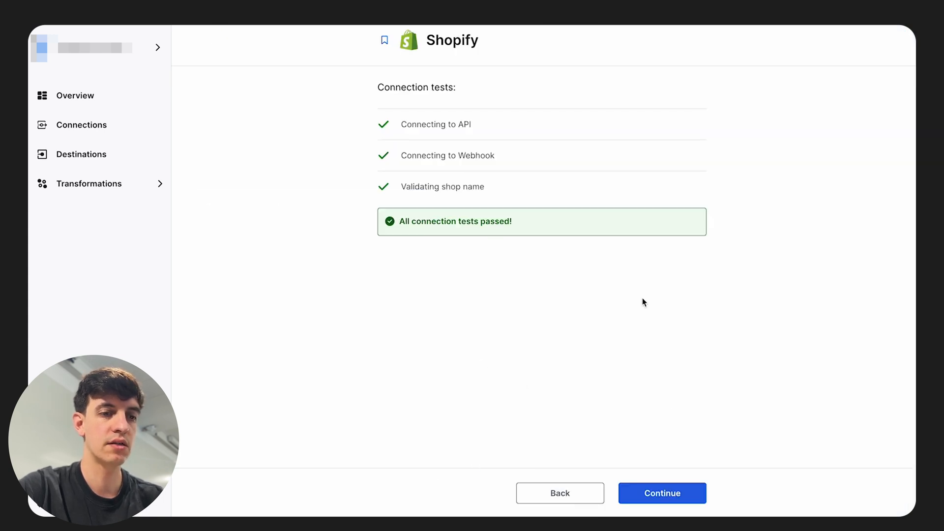
click(661, 493)
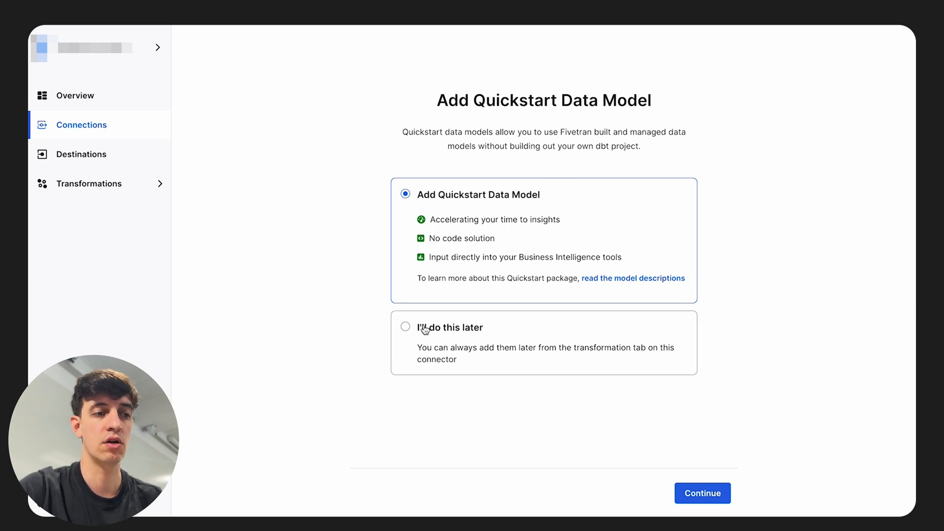
click(405, 326)
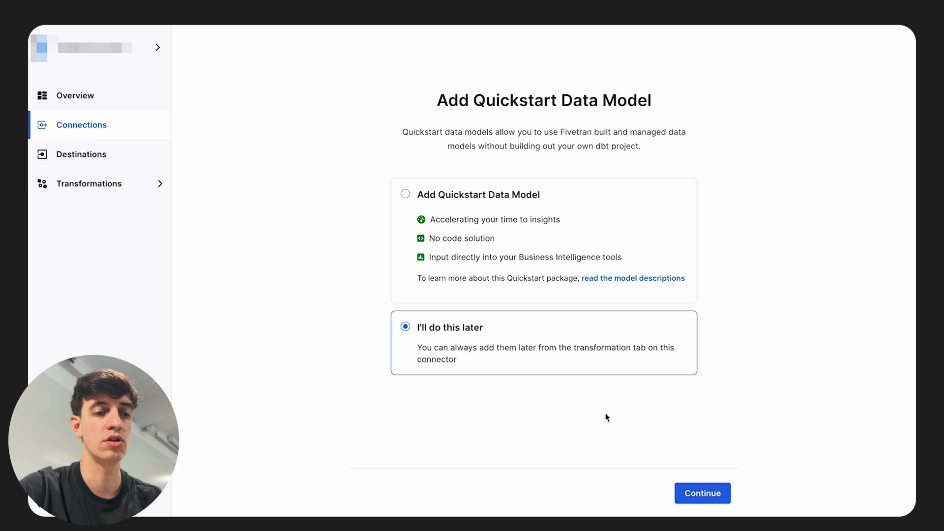
click(701, 493)
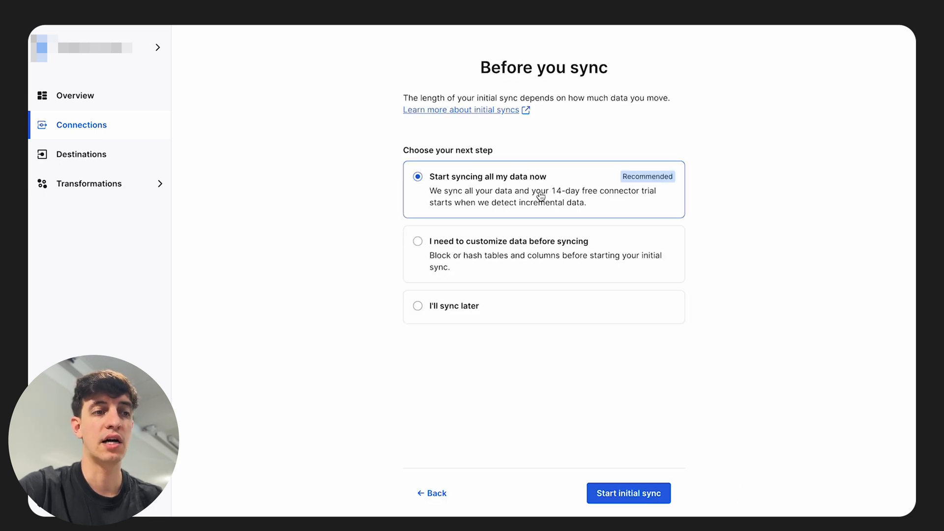
mouse_move(650, 447)
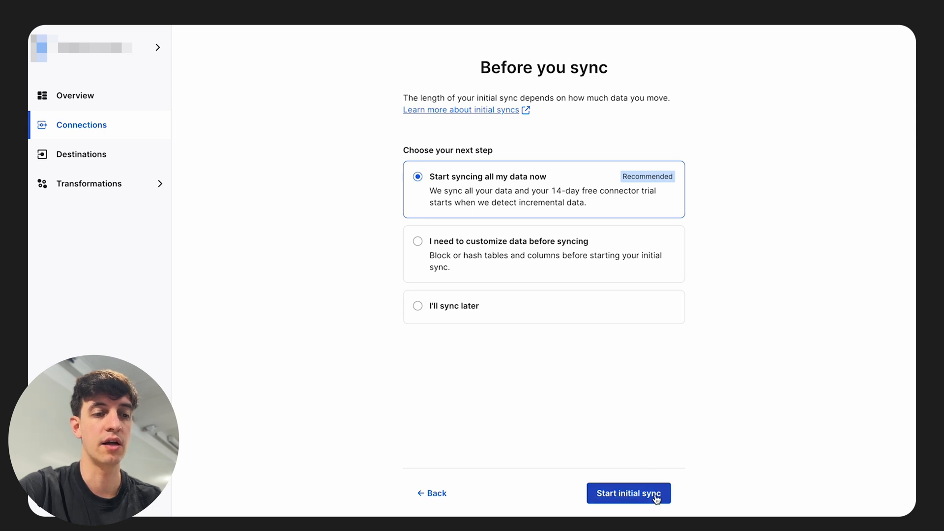
Start the initial sync of all data and trigger Sync Now on the connection.
click(629, 493)
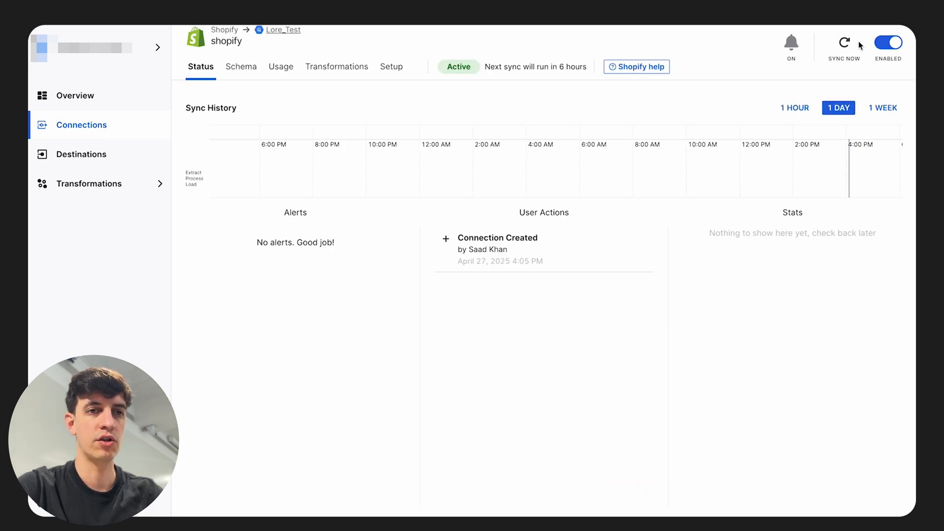
click(844, 43)
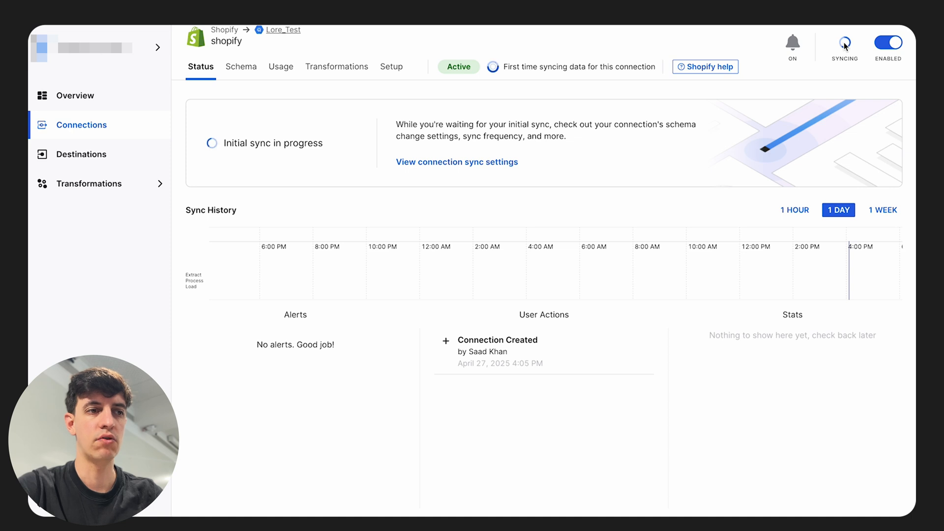
mouse_move(540, 160)
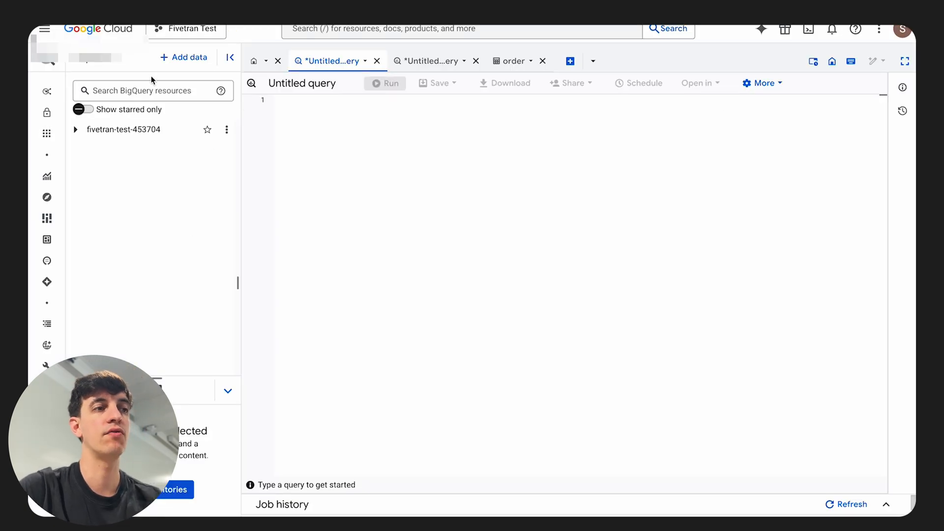
mouse_move(165, 160)
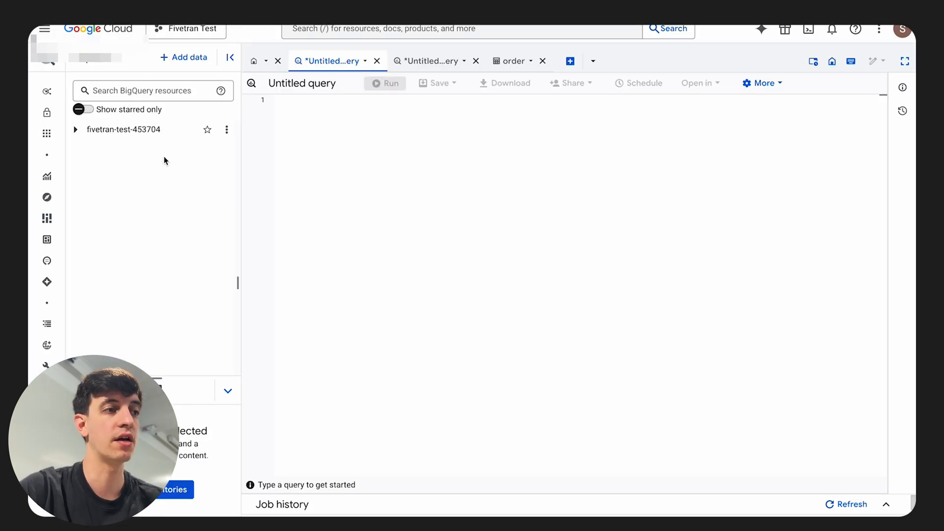
mouse_move(124, 129)
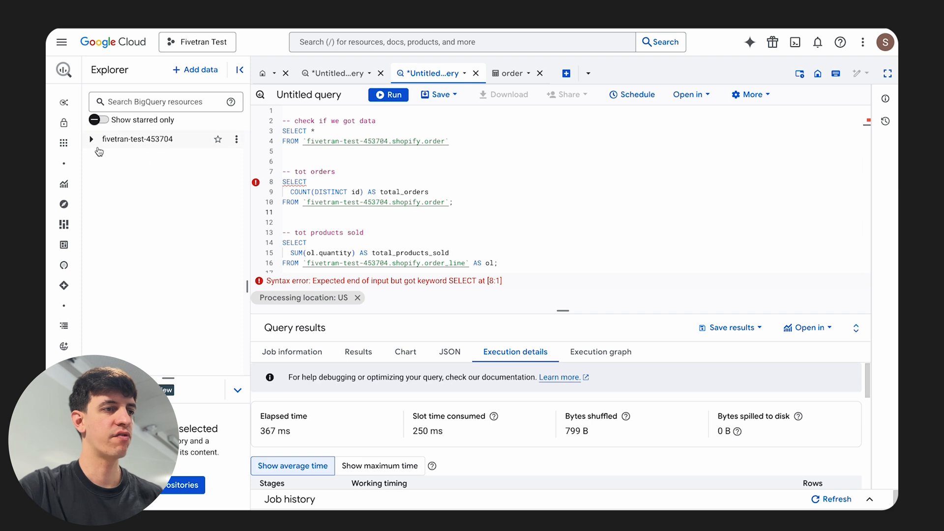
mouse_move(91, 144)
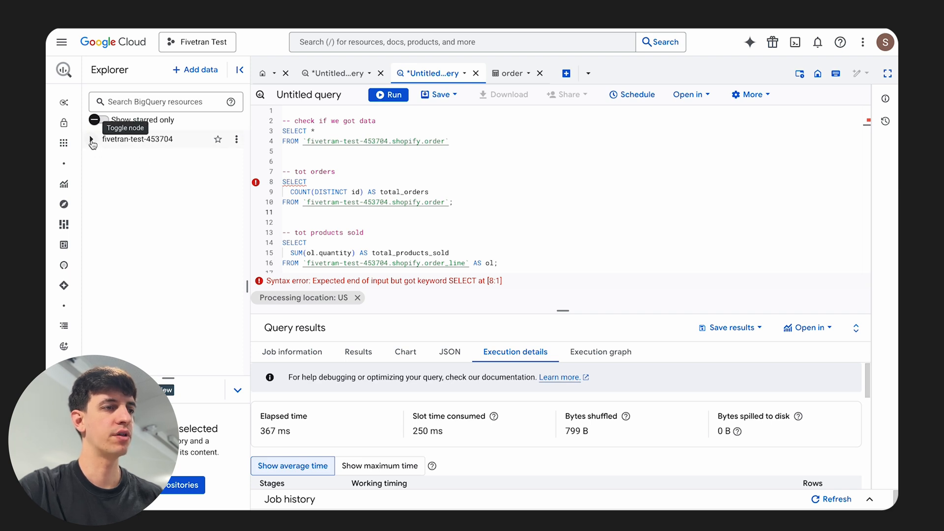
Expand the project in the Explorer to reveal the synced shopify dataset.
click(90, 138)
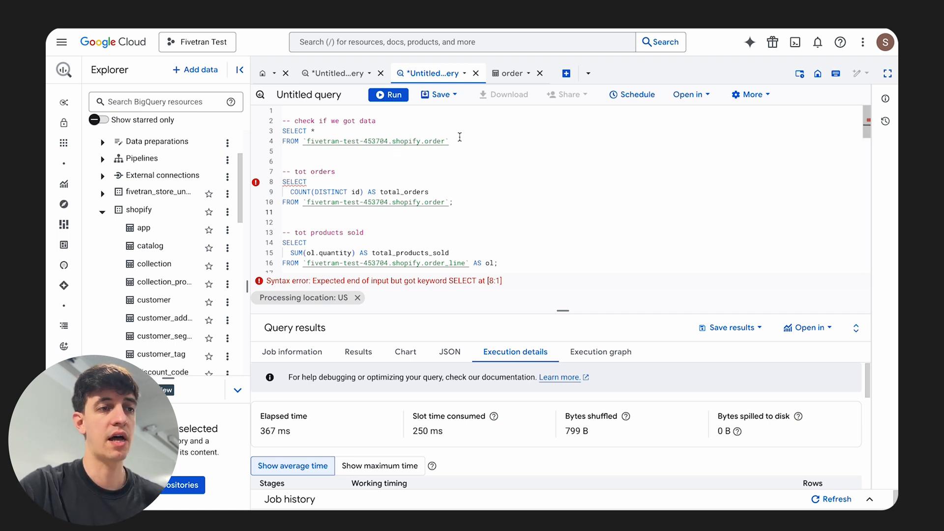
Run the SELECT * FROM shopify.order check and scan the returned order rows.
drag(282, 131, 432, 141)
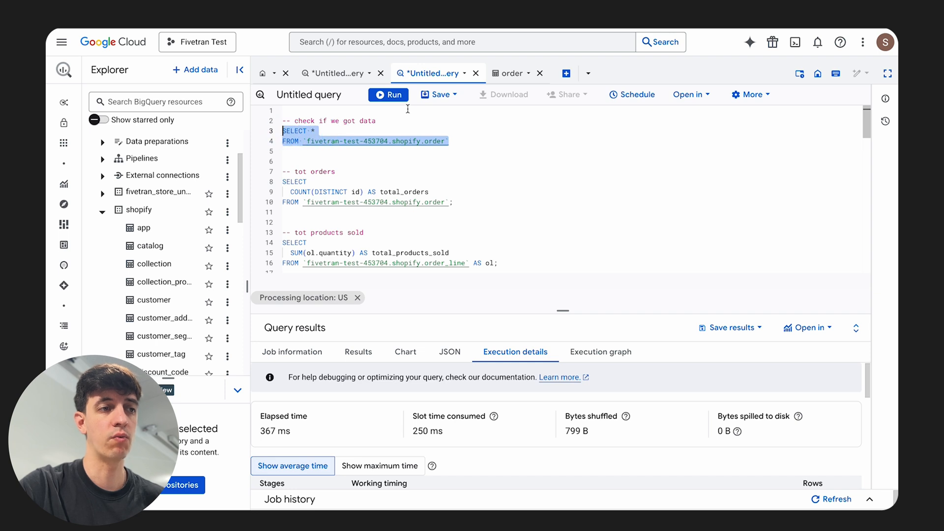
click(388, 94)
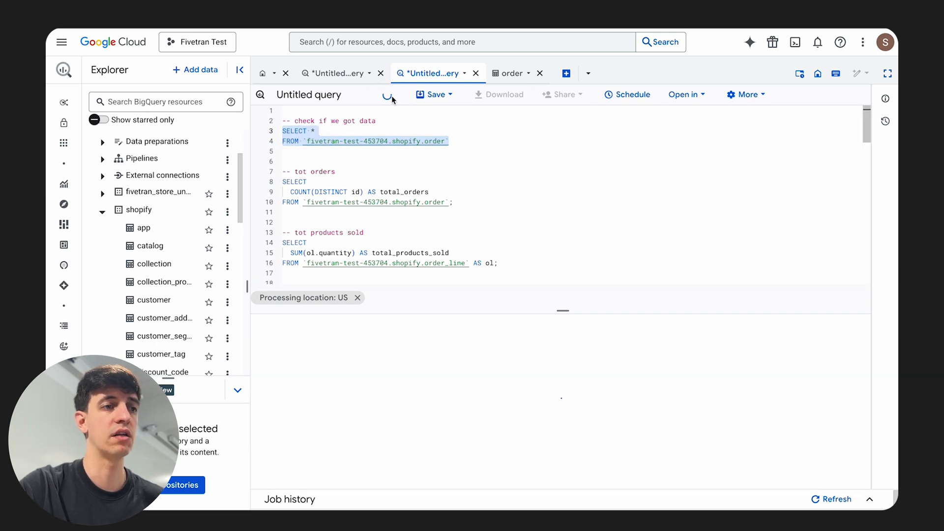
click(388, 94)
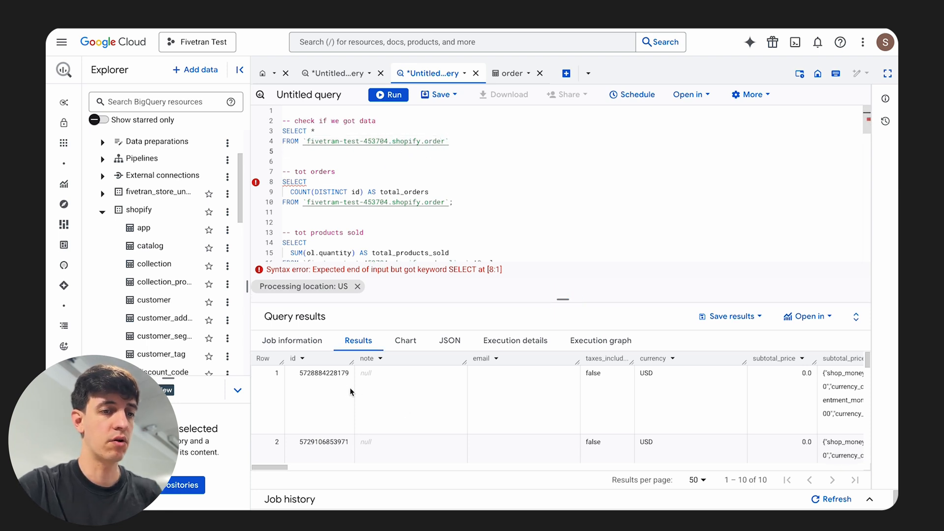
scroll(right, 3)
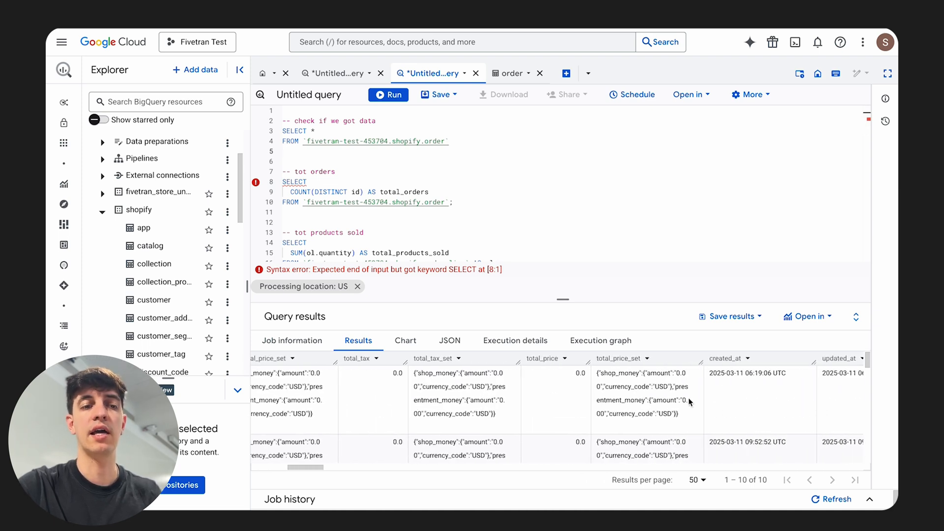
scroll(left, 3)
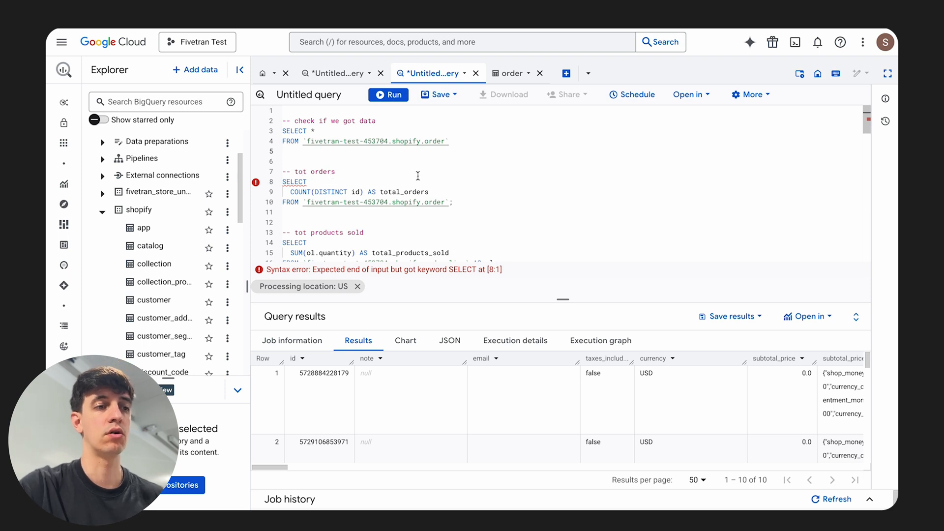
mouse_move(434, 220)
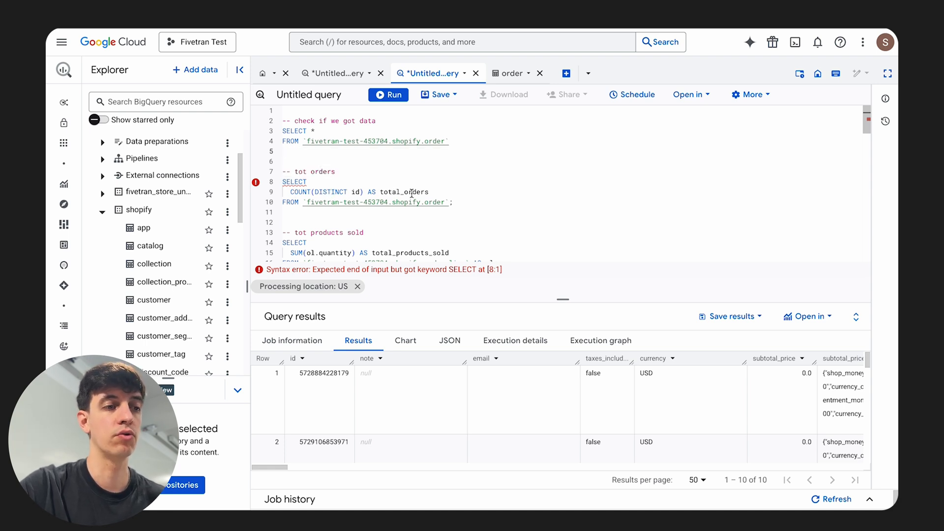
Run the total orders query (10) and the total products sold query (22).
drag(284, 181, 452, 202)
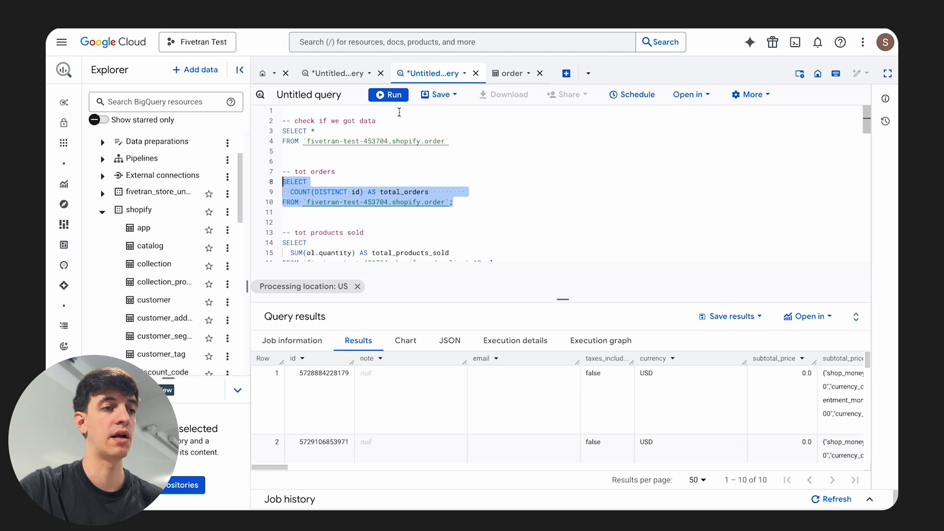
click(388, 94)
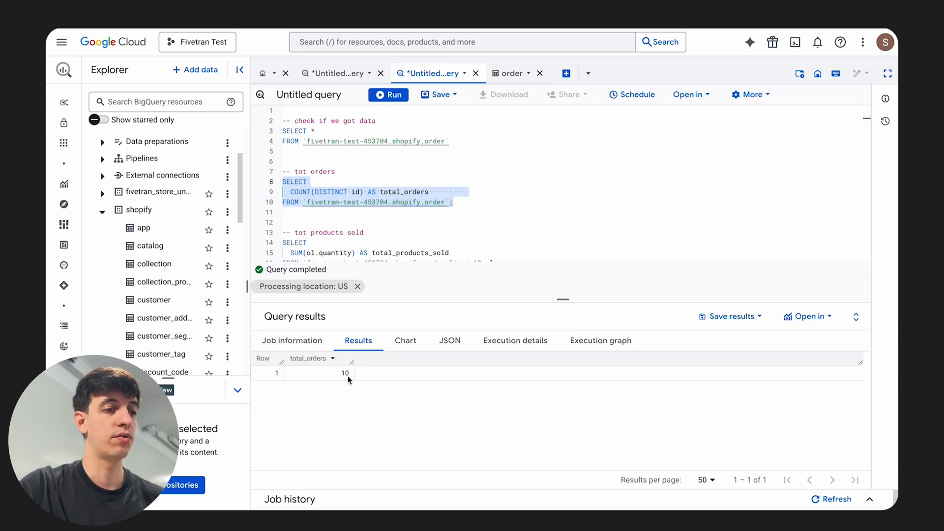
scroll(down, 3)
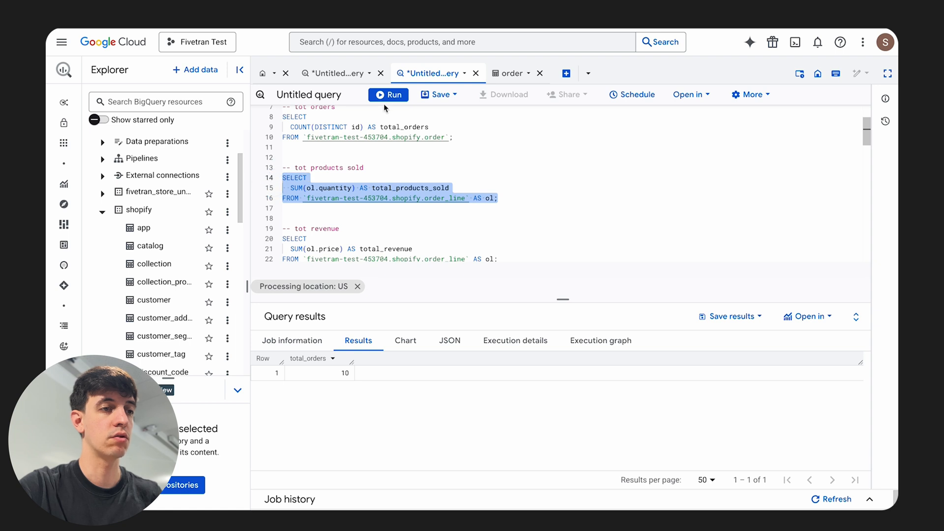
click(388, 95)
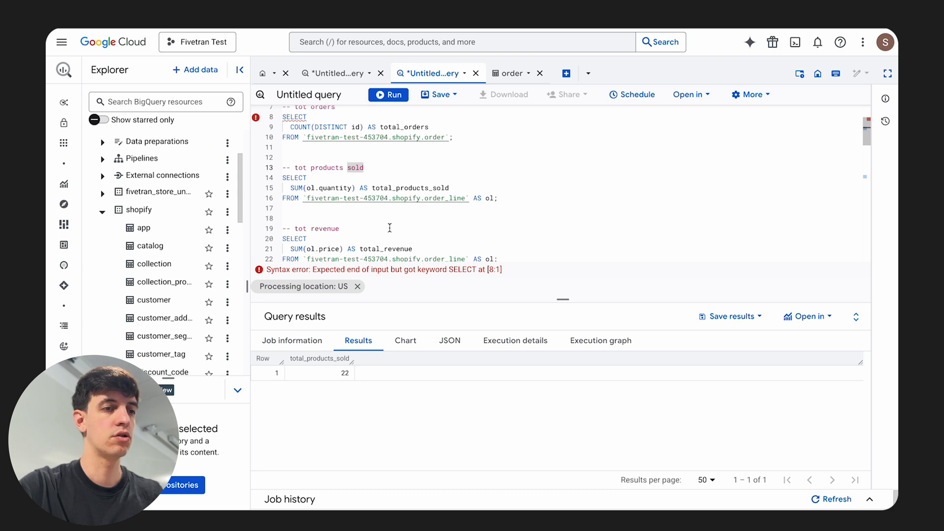
mouse_move(463, 208)
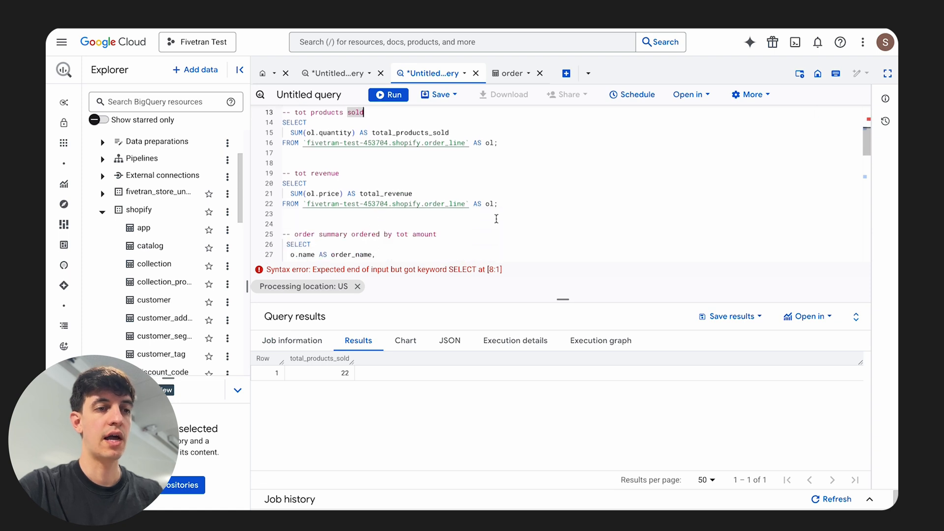
Run the total revenue query on order line prices, returning 2278.0.
drag(282, 183, 497, 203)
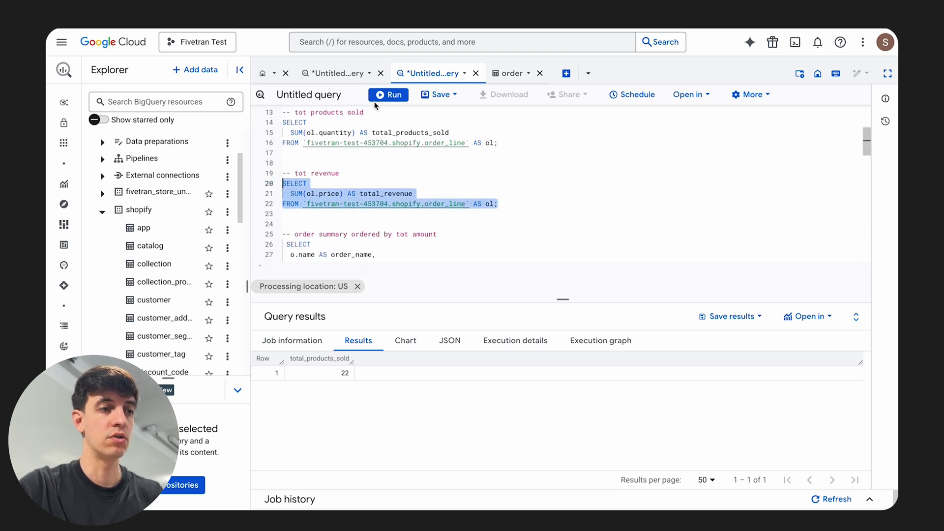
click(388, 95)
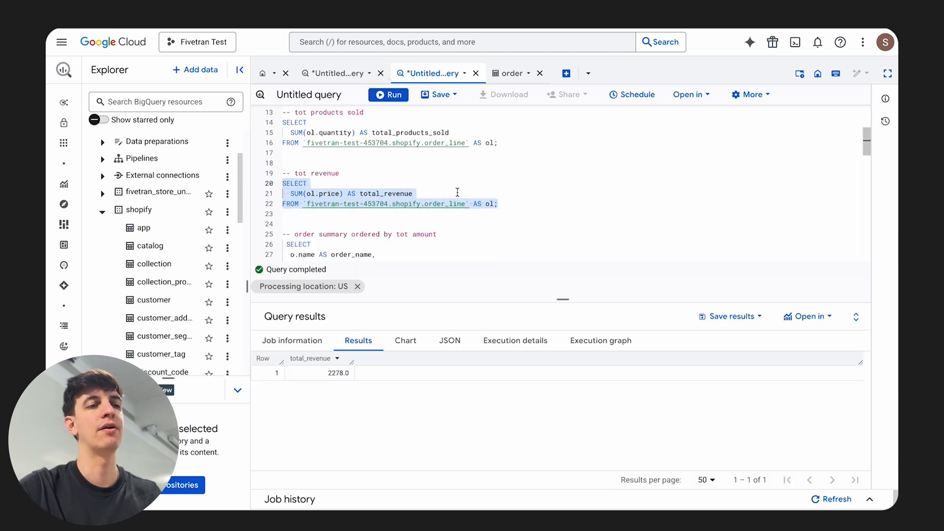
mouse_move(508, 230)
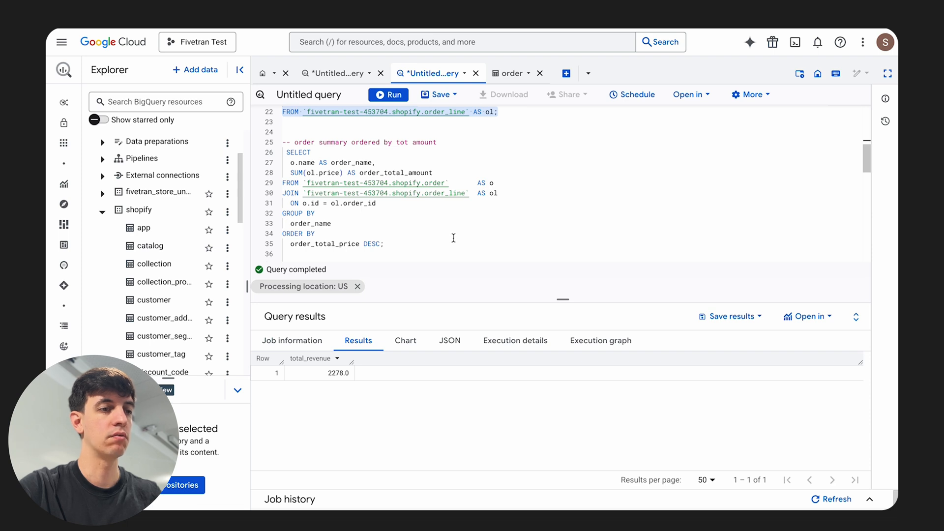
mouse_move(449, 246)
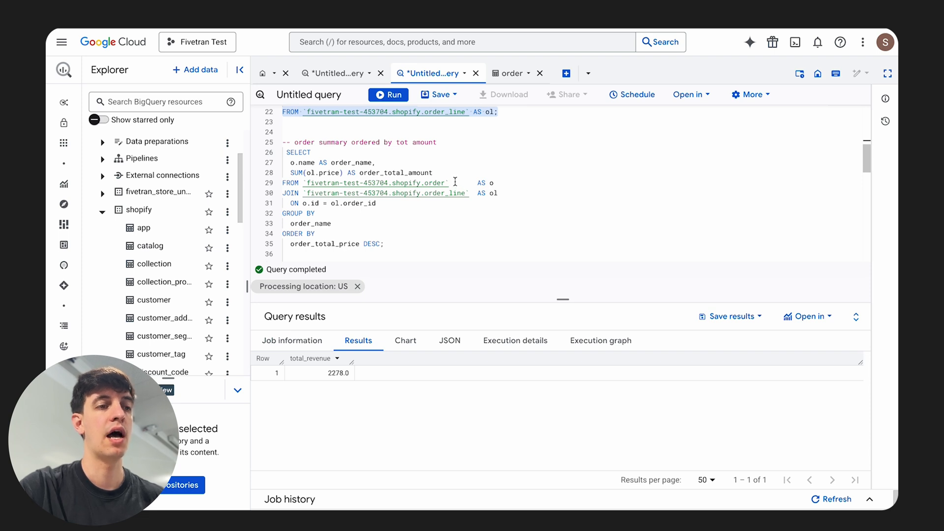
Run the order summary query and review order_total_amount descending, #1010 at 1258.0 on top.
double_click(426, 183)
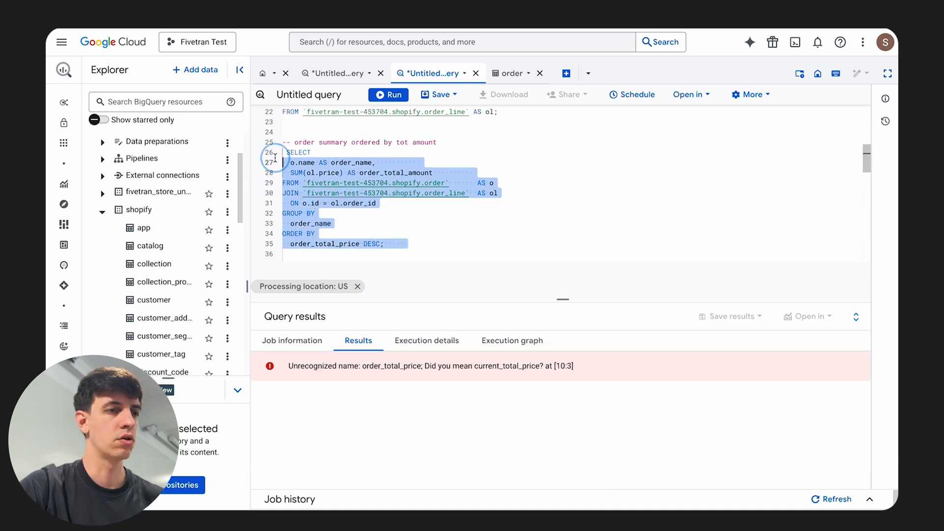
click(388, 95)
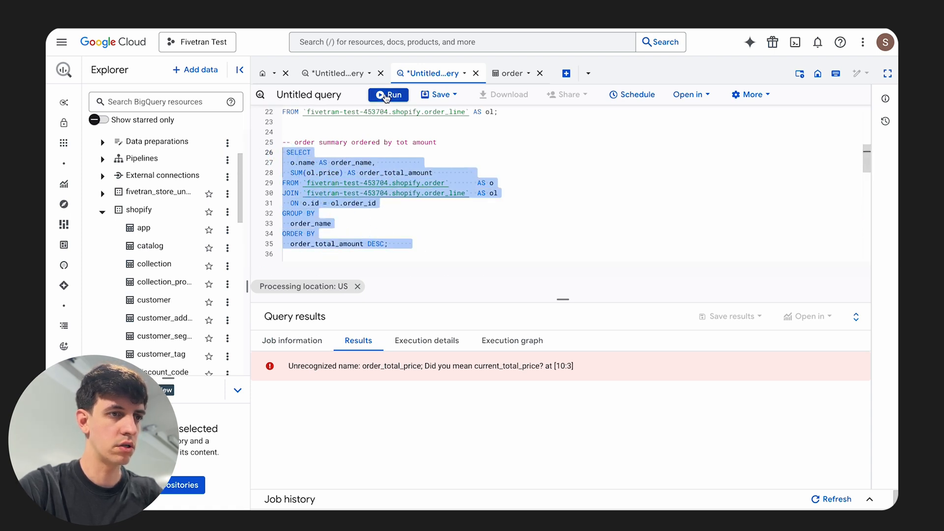
click(389, 94)
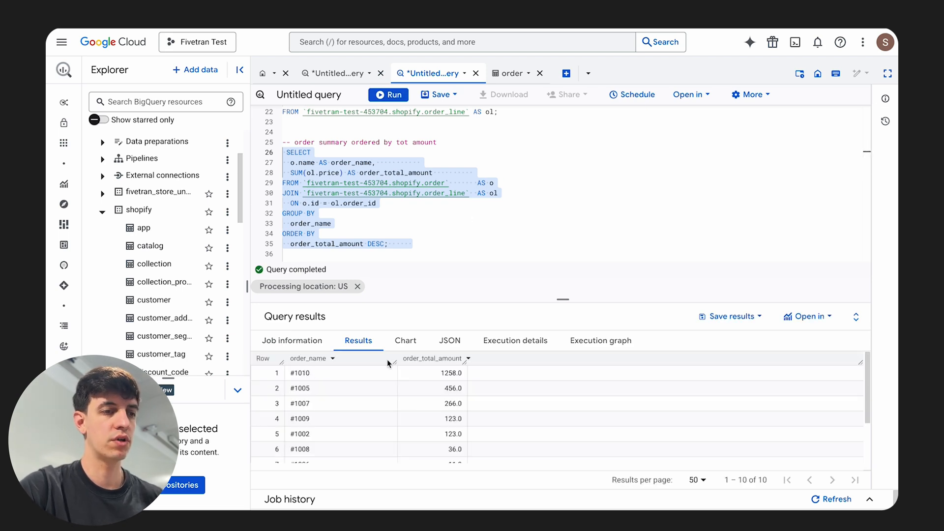
mouse_move(449, 367)
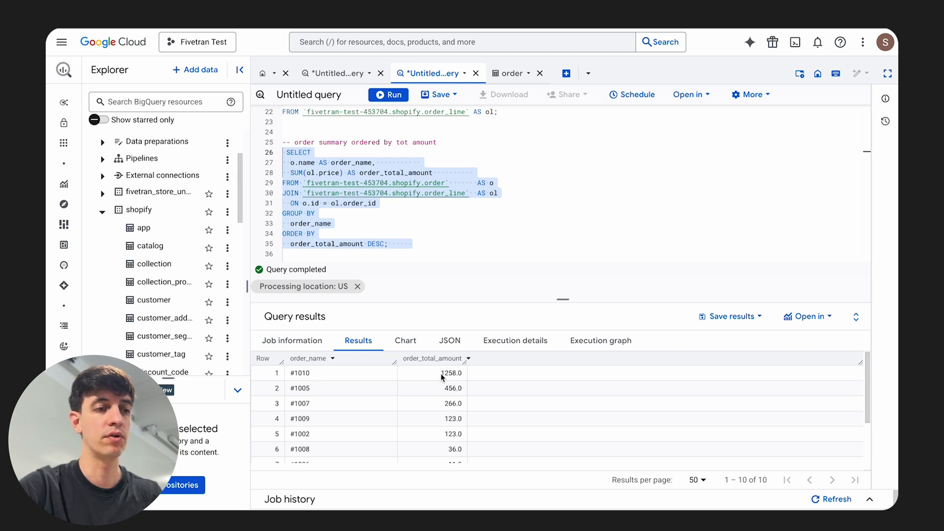
scroll(down, 3)
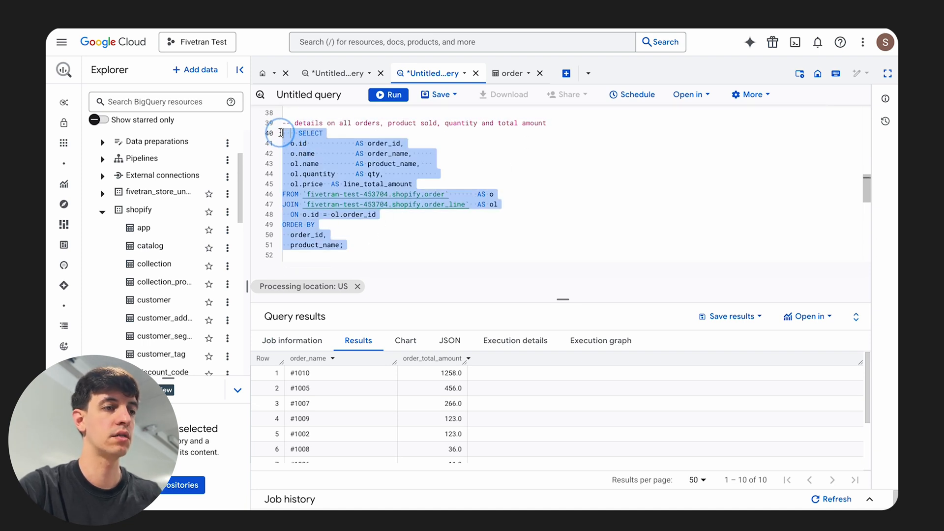
Run the order details query listing order_id, product_name, qty and line_total_amount (22 rows).
click(389, 94)
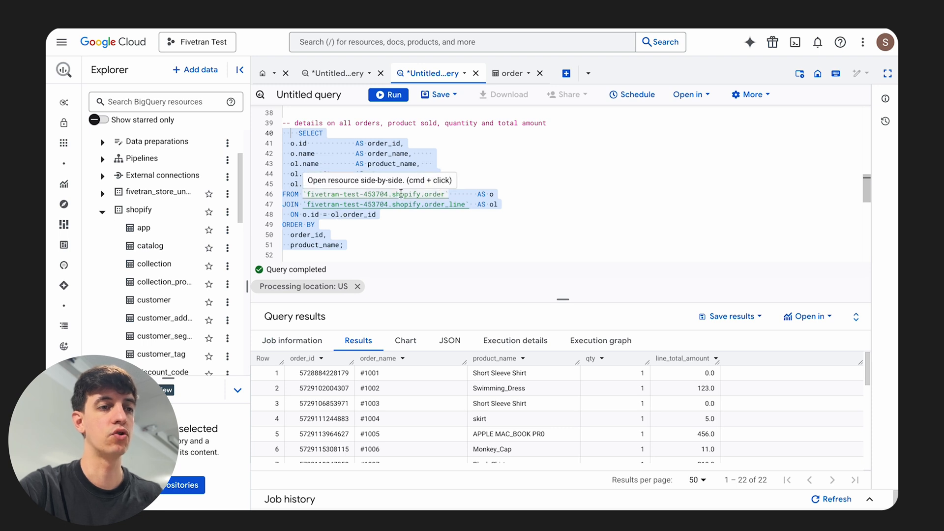
mouse_move(408, 277)
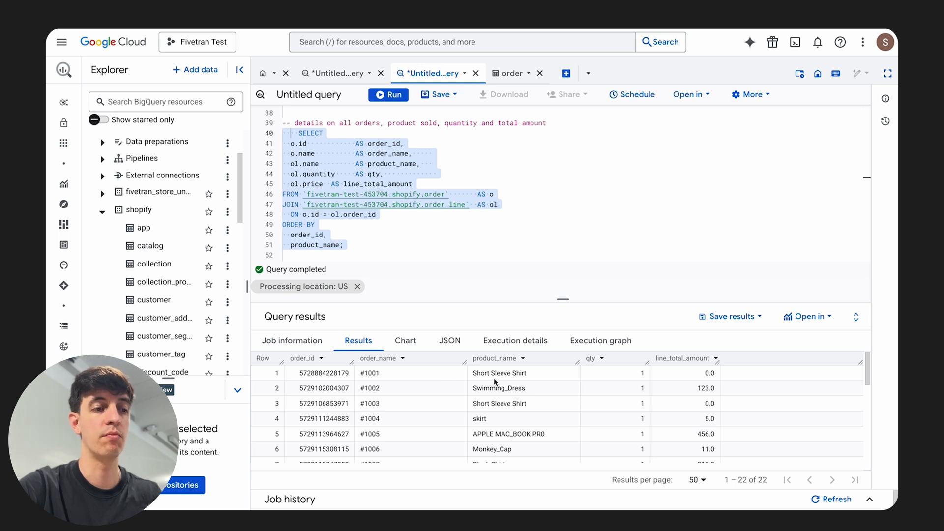
mouse_move(596, 384)
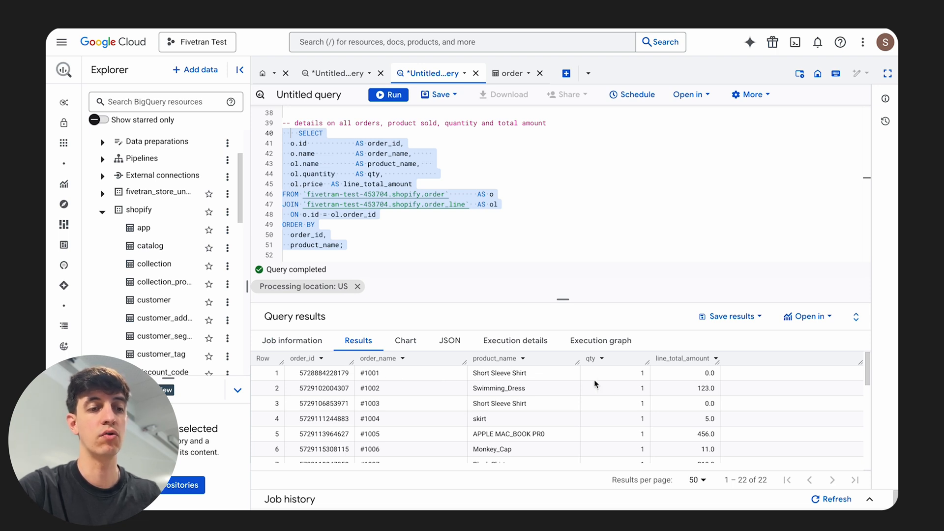
mouse_move(715, 384)
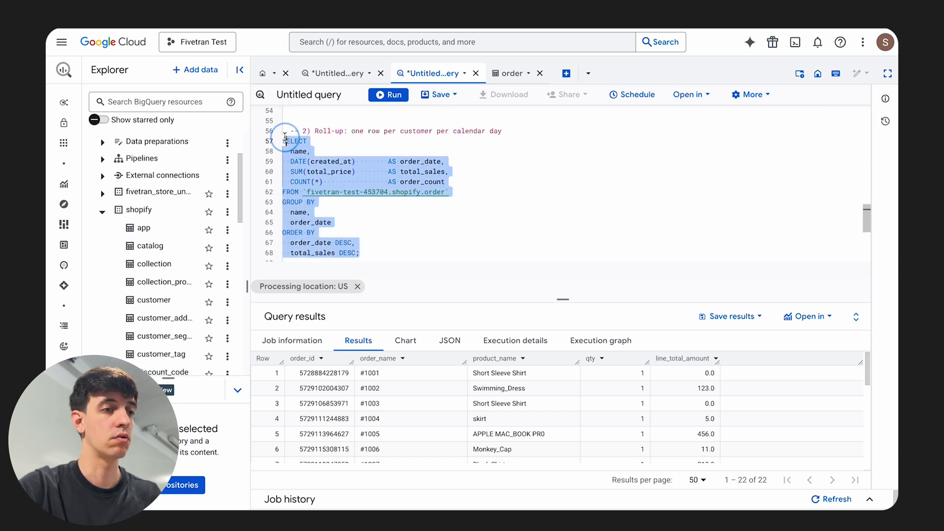
Run the roll-up query by customer and DATE(created_at), returning 10 rows for 2025-03-11.
click(388, 94)
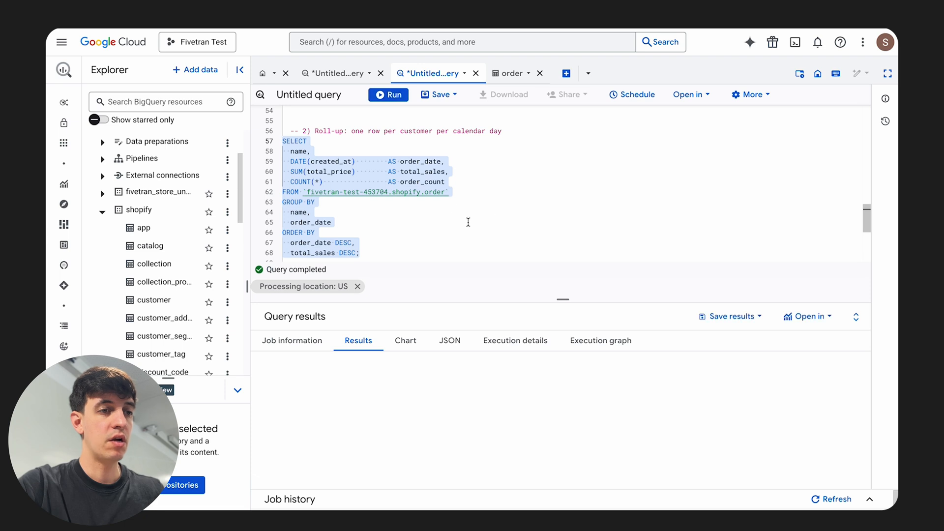
click(389, 95)
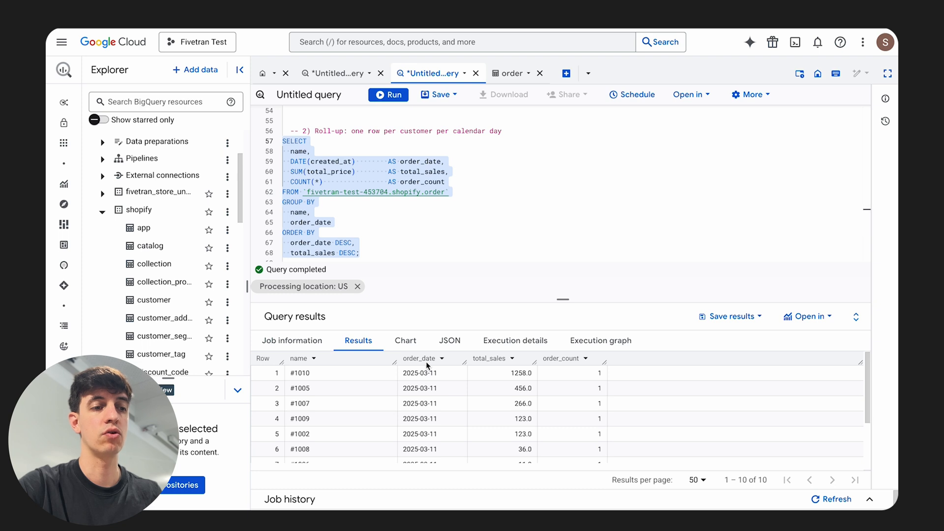
mouse_move(428, 366)
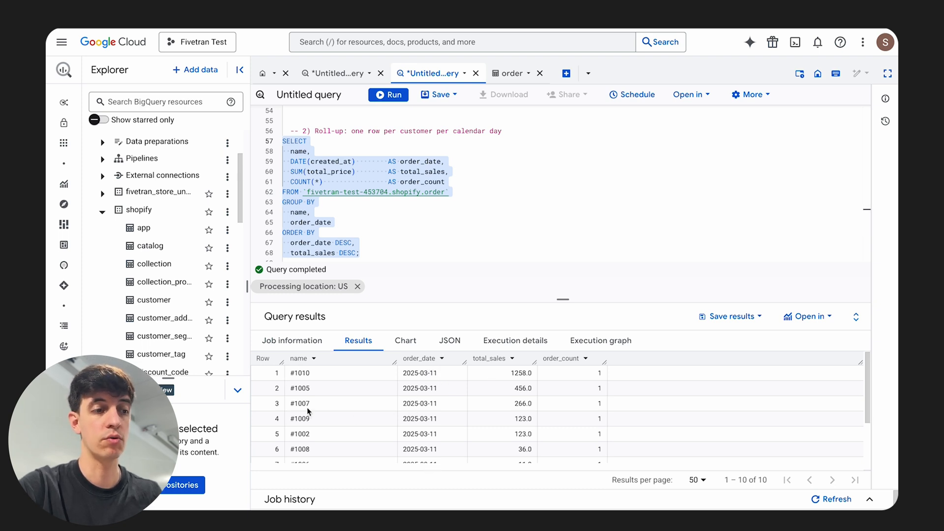
scroll(down, 3)
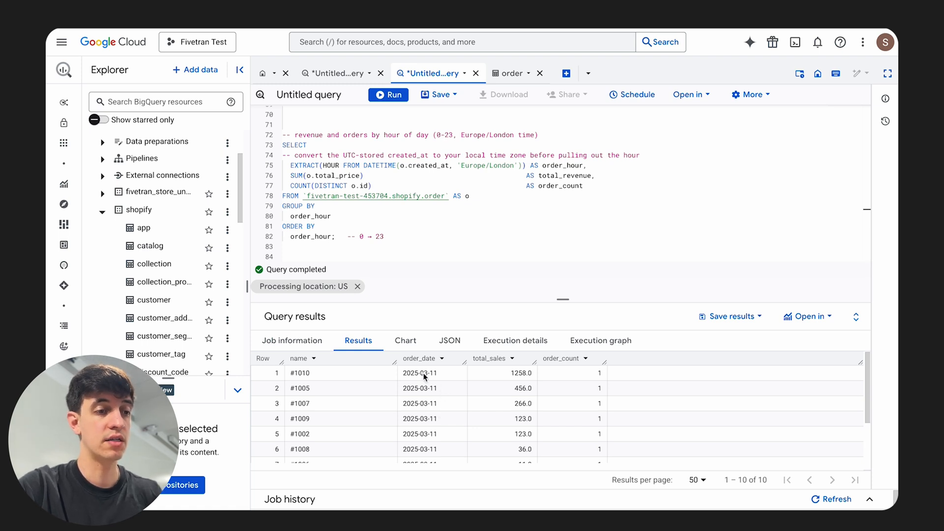
mouse_move(444, 413)
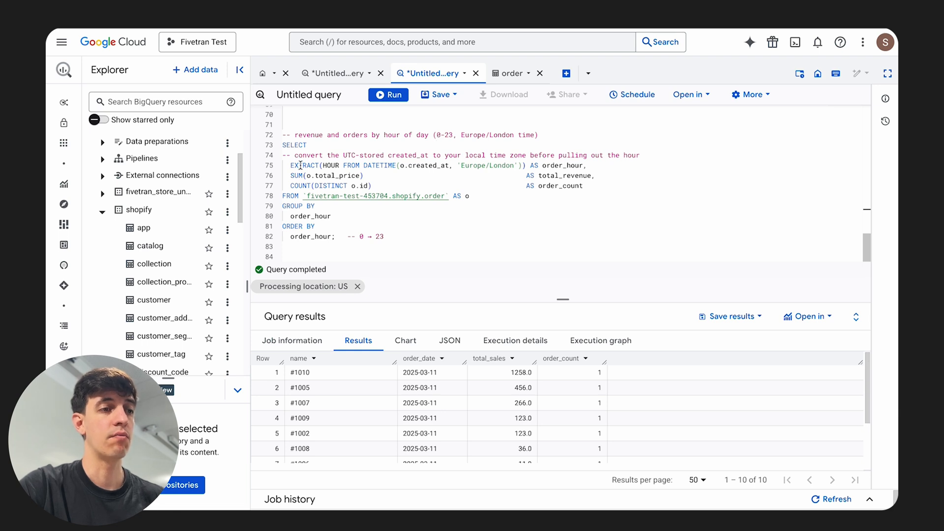
mouse_move(477, 170)
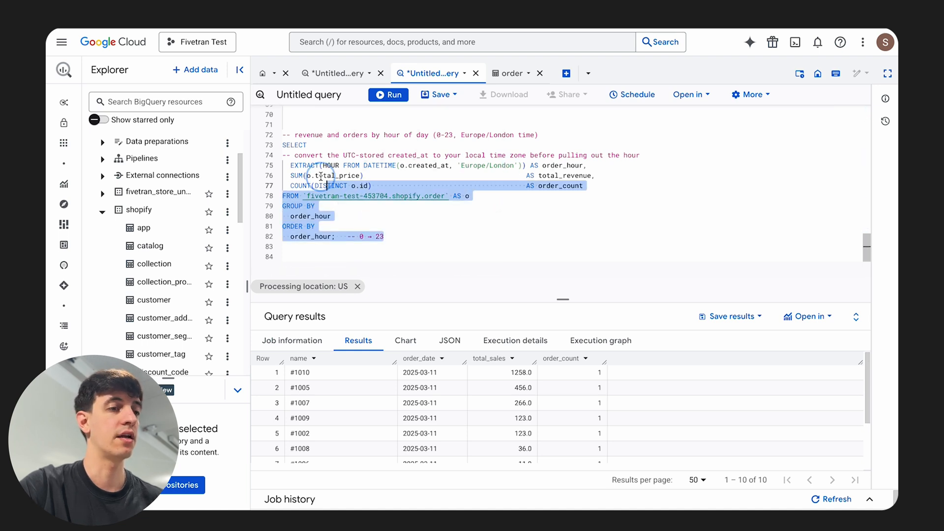
Run the Europe/London hour-of-day query returning hours 6, 9 and 10 with revenue and counts.
click(389, 95)
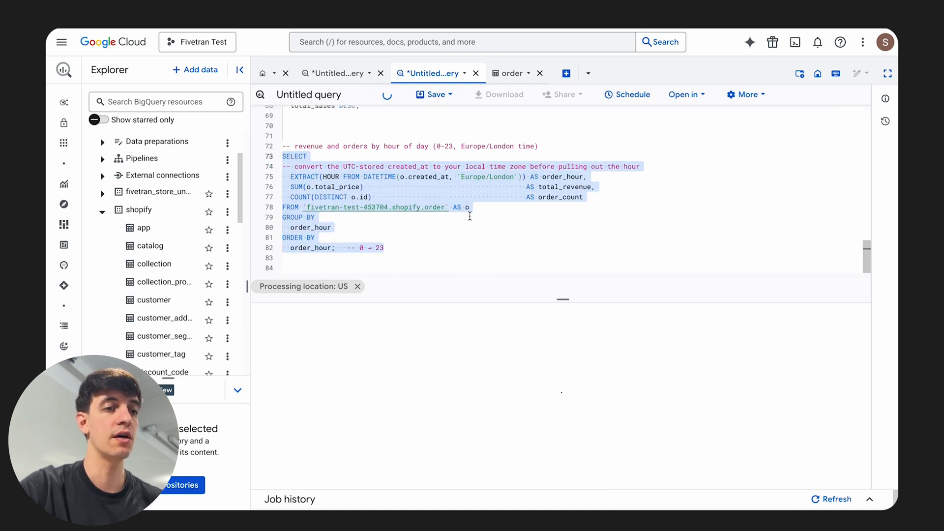
click(389, 95)
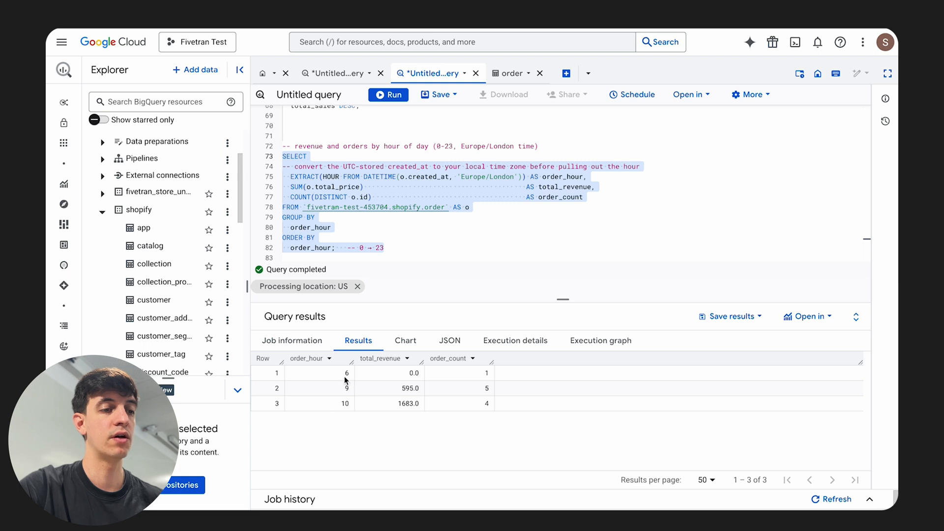
mouse_move(343, 404)
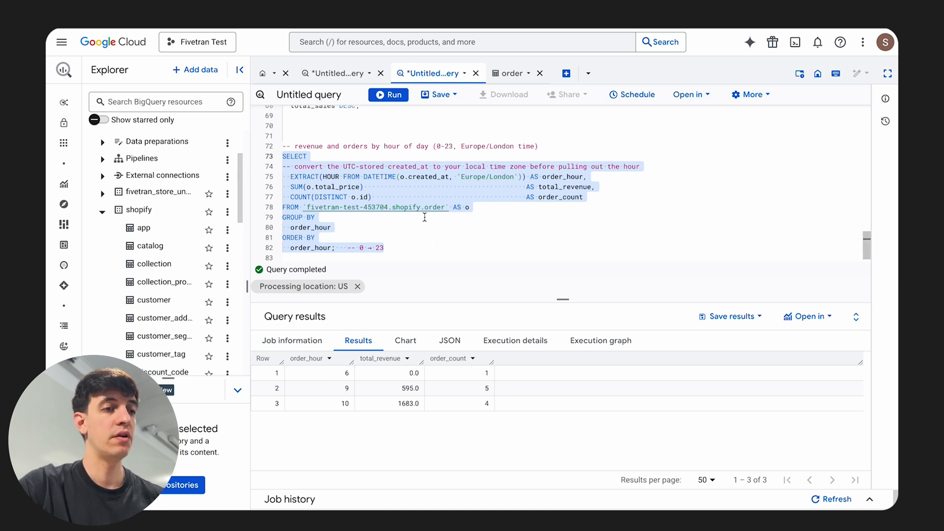
mouse_move(424, 246)
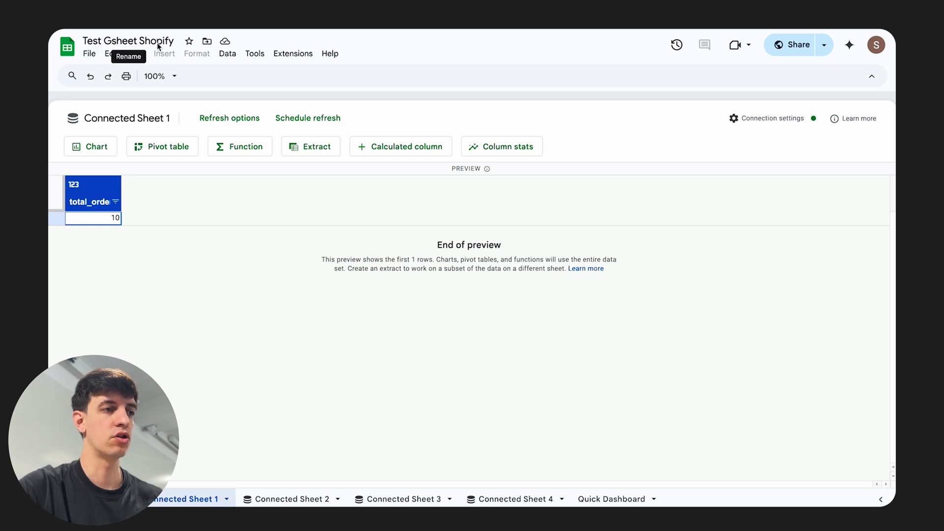
mouse_move(659, 449)
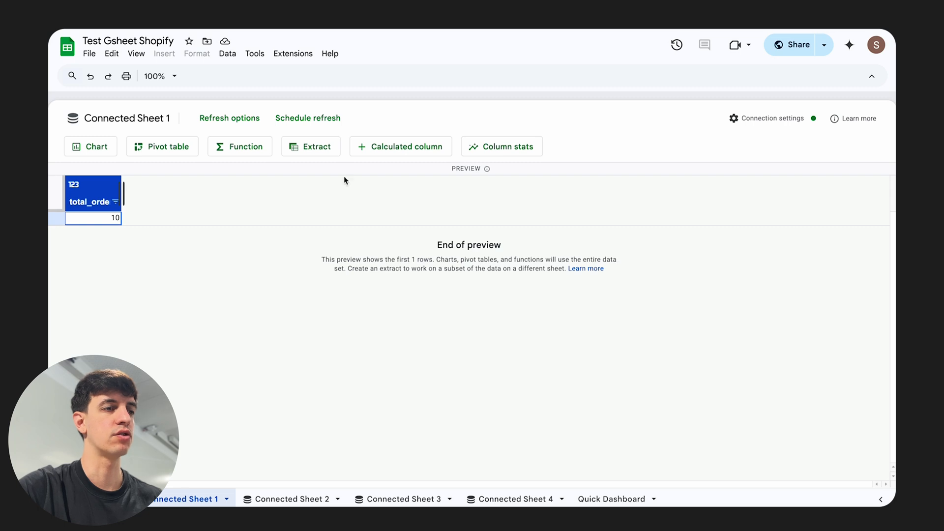
mouse_move(224, 62)
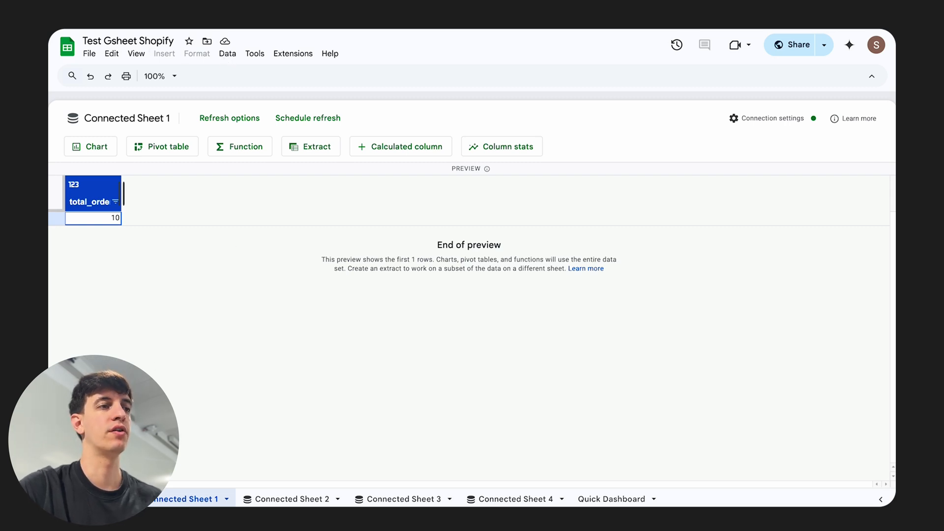
mouse_move(228, 59)
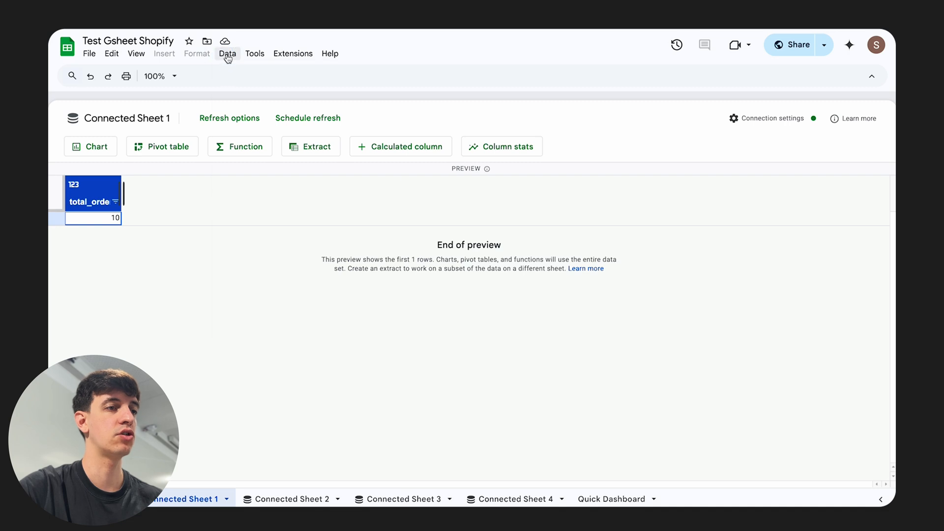
Start a BigQuery data connection to the Fivetran Test project's shopify dataset.
click(227, 53)
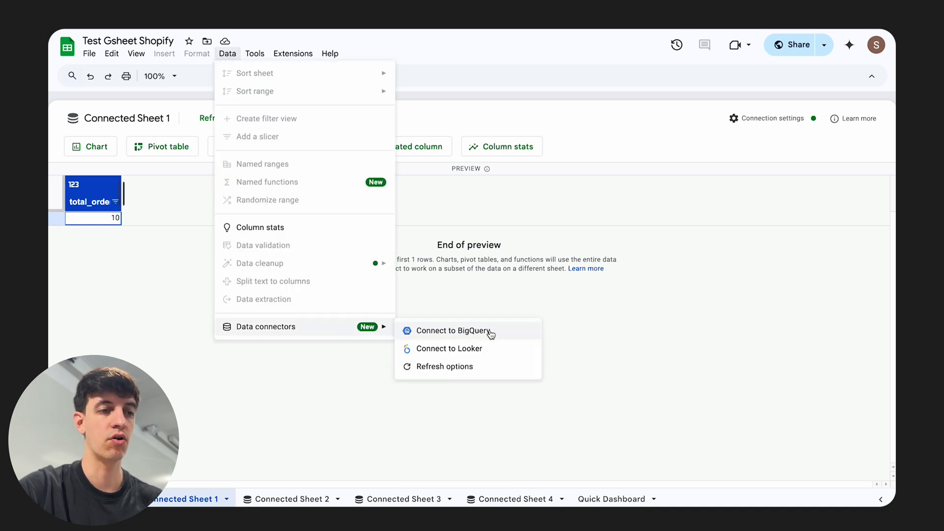
click(451, 331)
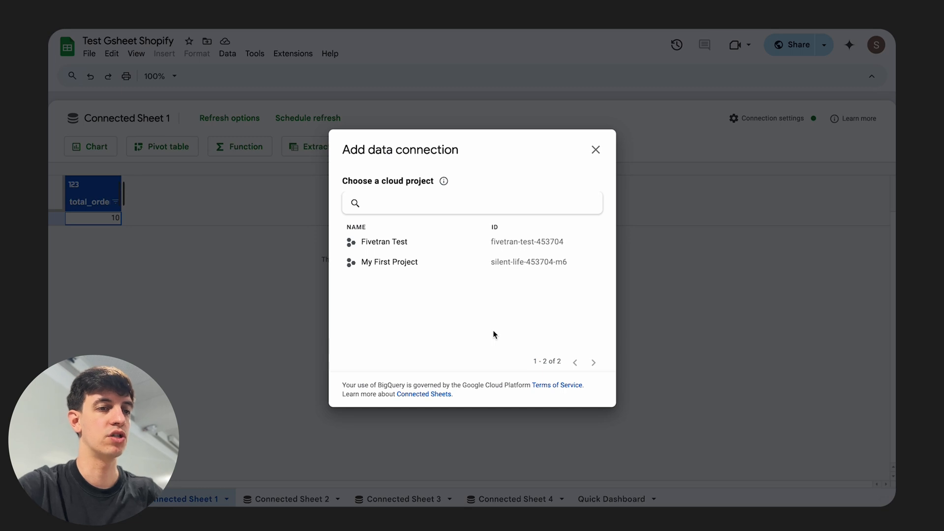
click(383, 242)
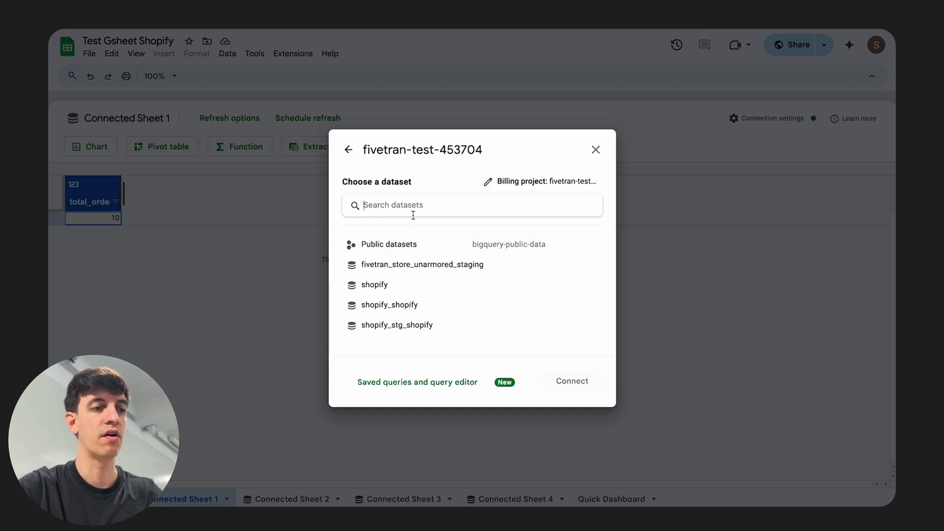
click(374, 284)
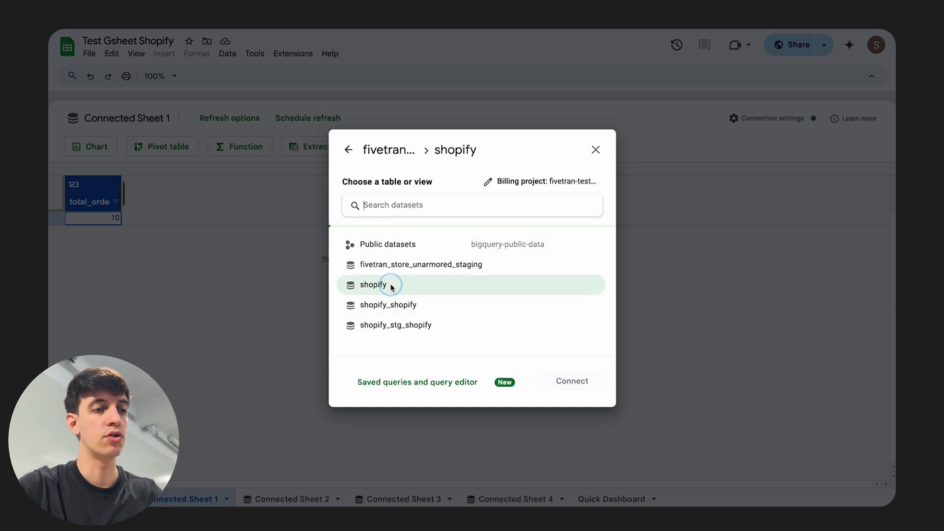
click(374, 284)
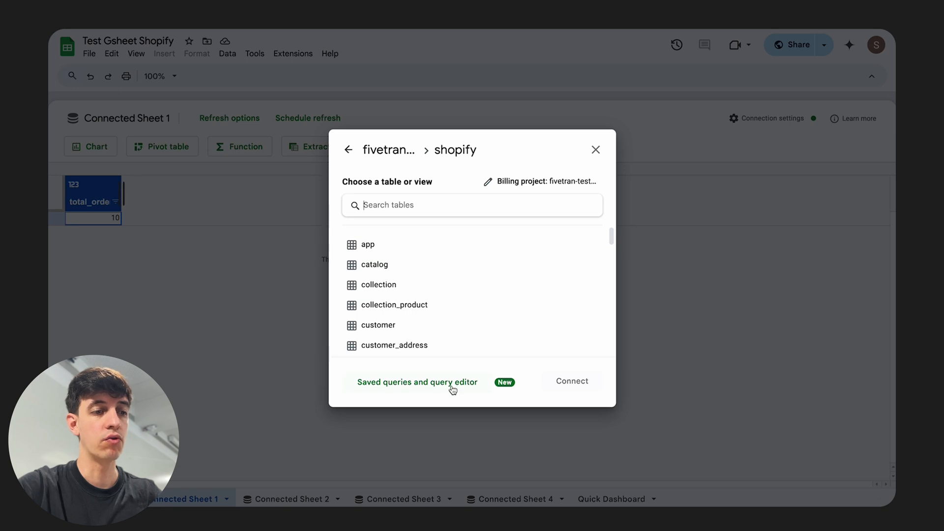
Enter a custom SUM(quantity) products-sold query and connect it as Connected Sheet 5.
click(416, 382)
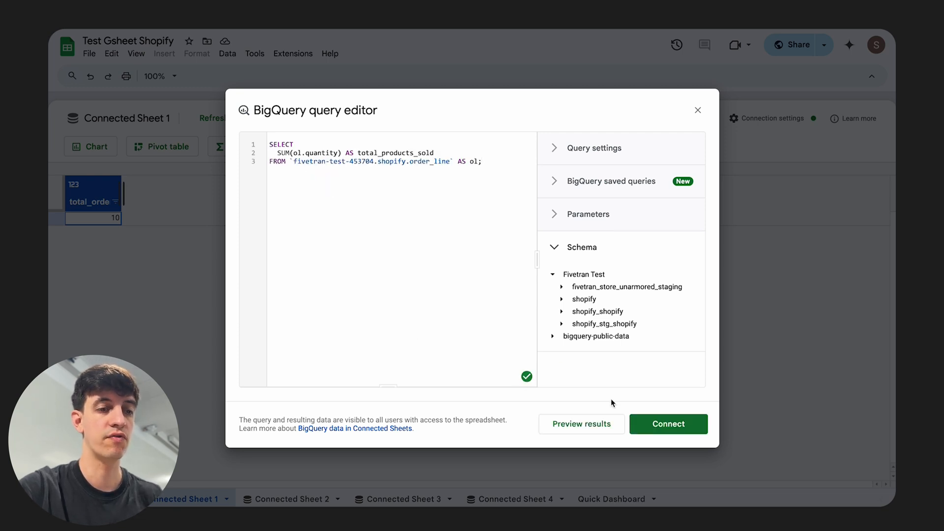
click(668, 424)
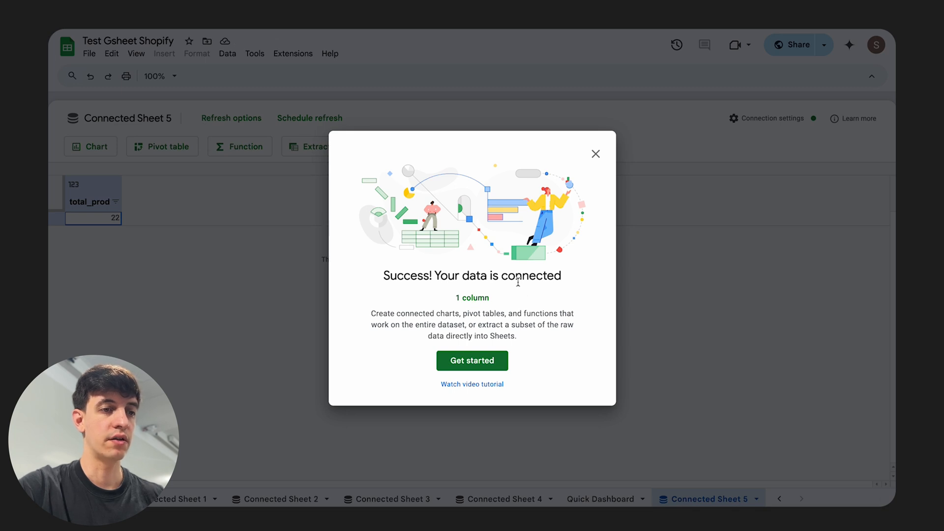
Dismiss the 'Success! Your data is connected' dialog to reveal the preview total of 22.
click(596, 153)
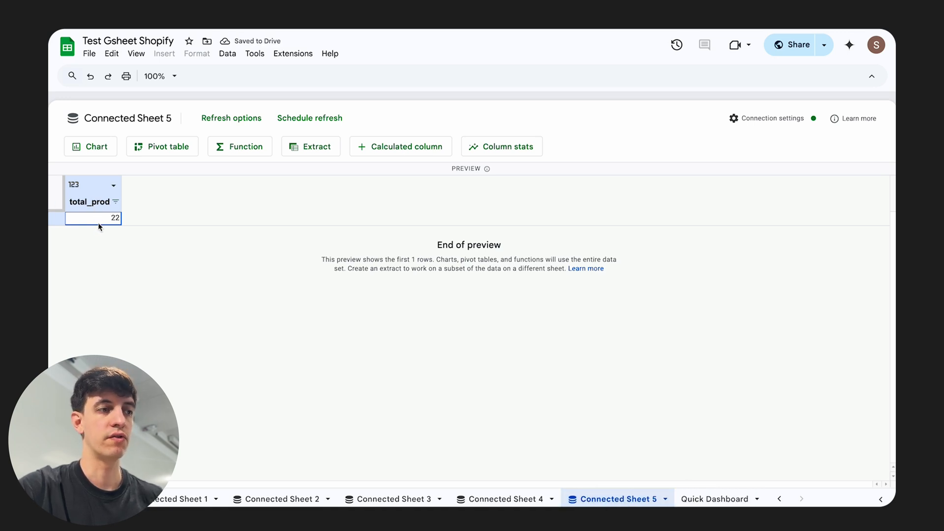
mouse_move(88, 210)
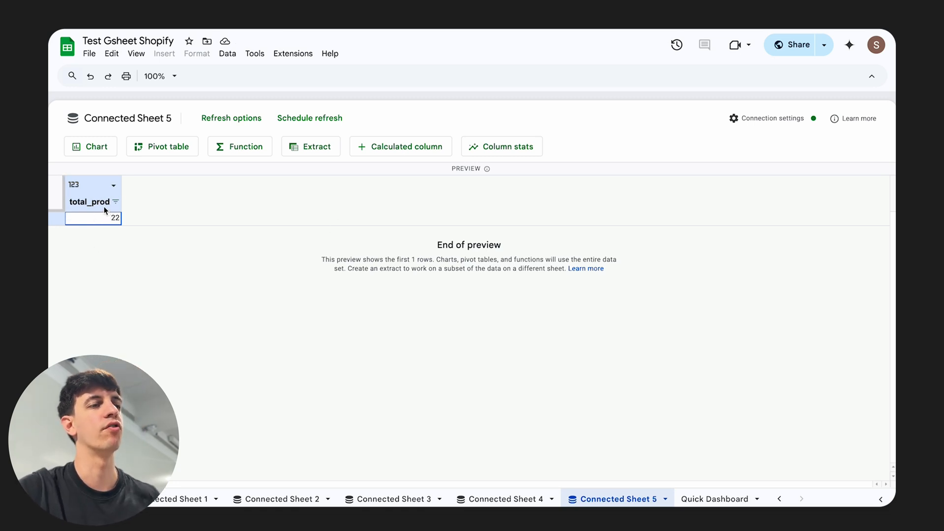
mouse_move(91, 151)
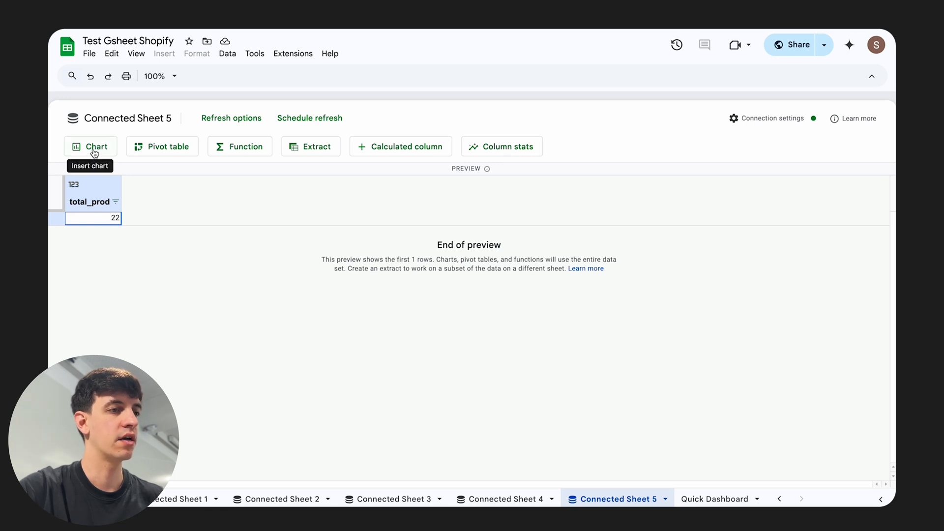
Create a chart from the connected data on the existing sheet at 'Quick Dashboard'!F18.
click(90, 147)
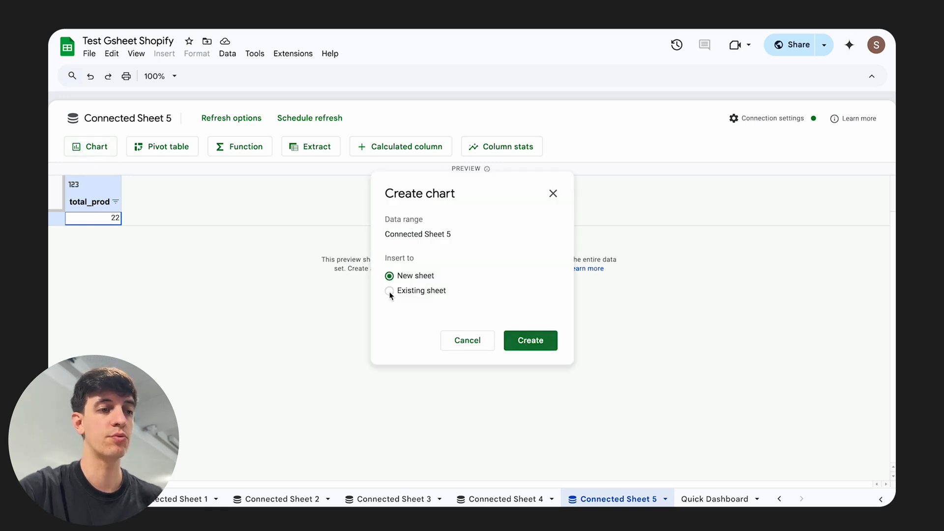
click(390, 290)
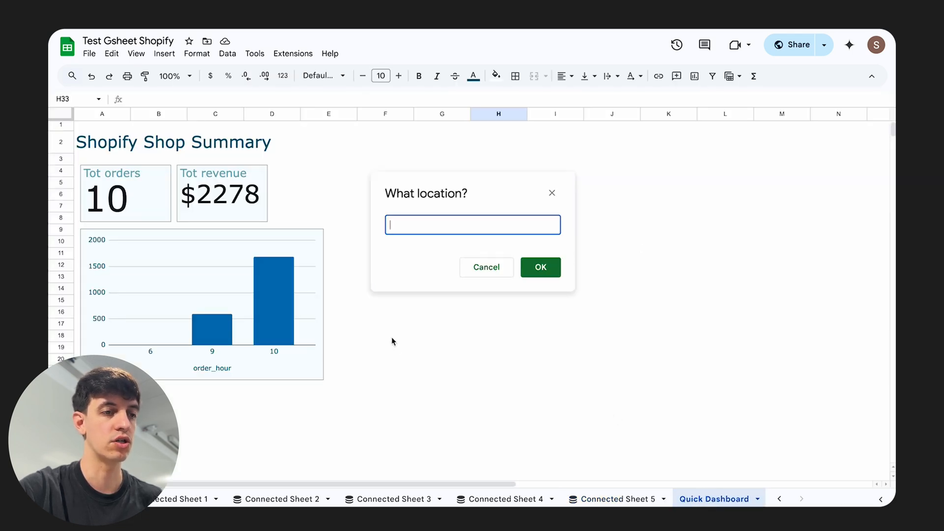
click(385, 335)
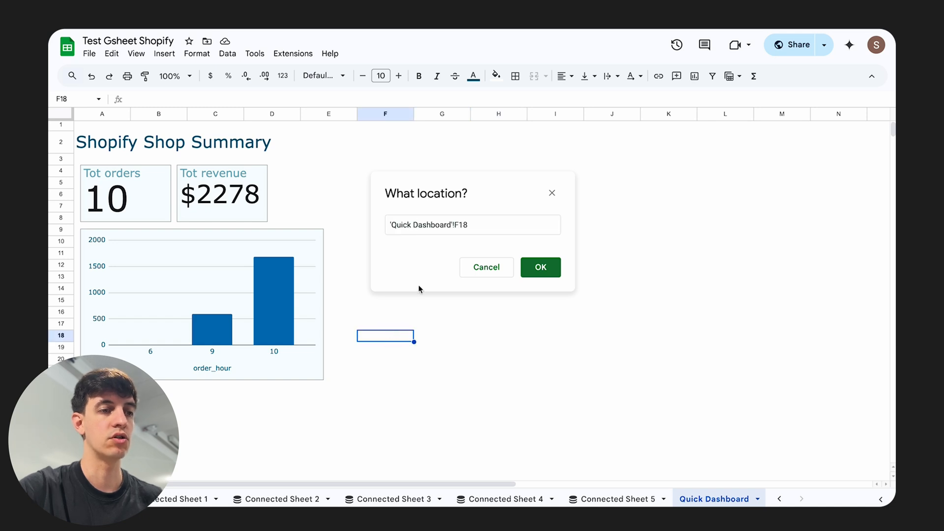
click(540, 266)
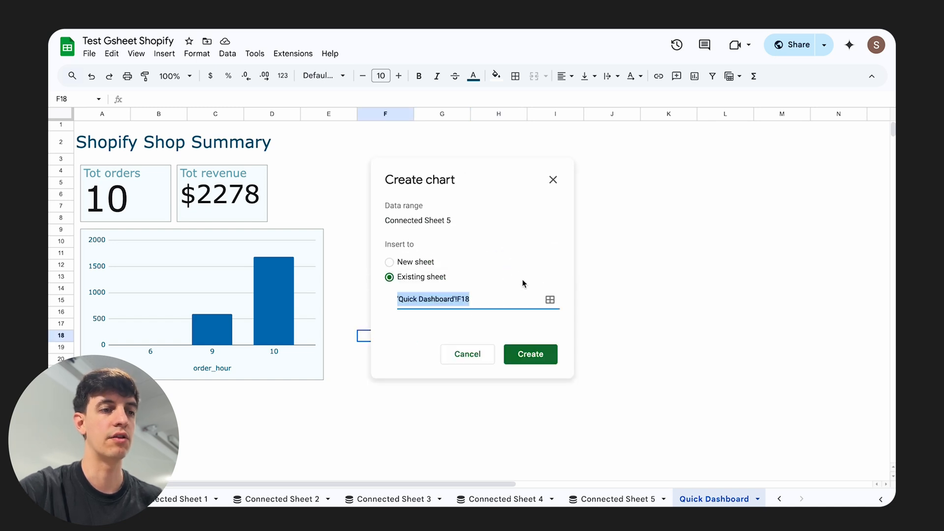
click(530, 354)
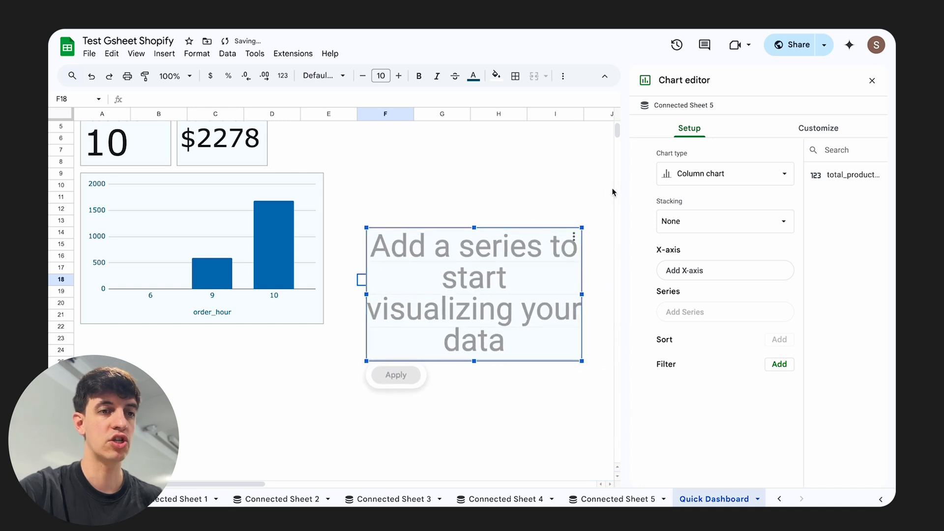
Make it a Scorecard chart with total_products_sold as Key Value, showing 22.
click(725, 173)
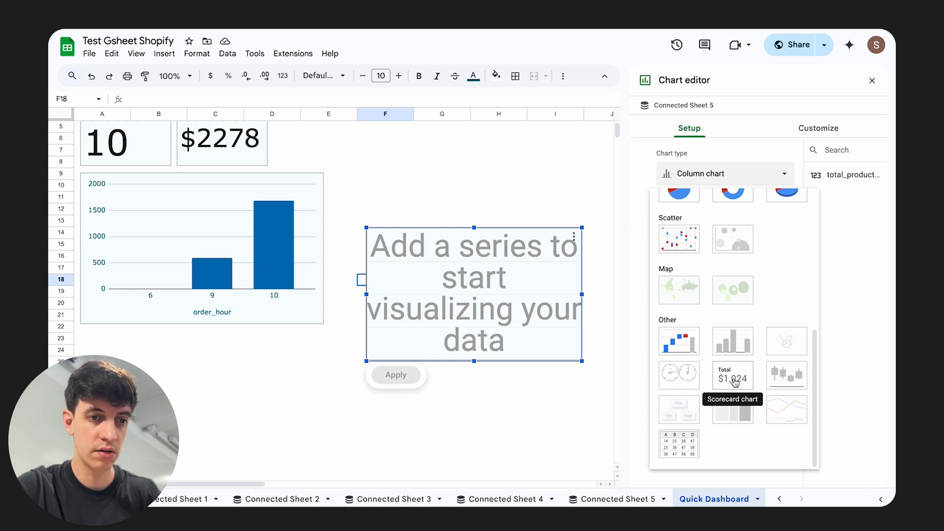
click(732, 375)
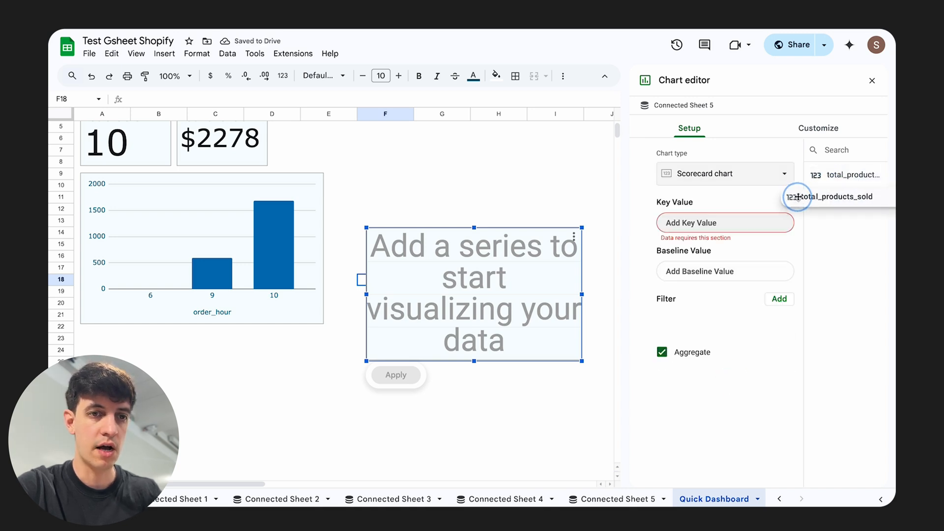
drag(846, 196, 710, 216)
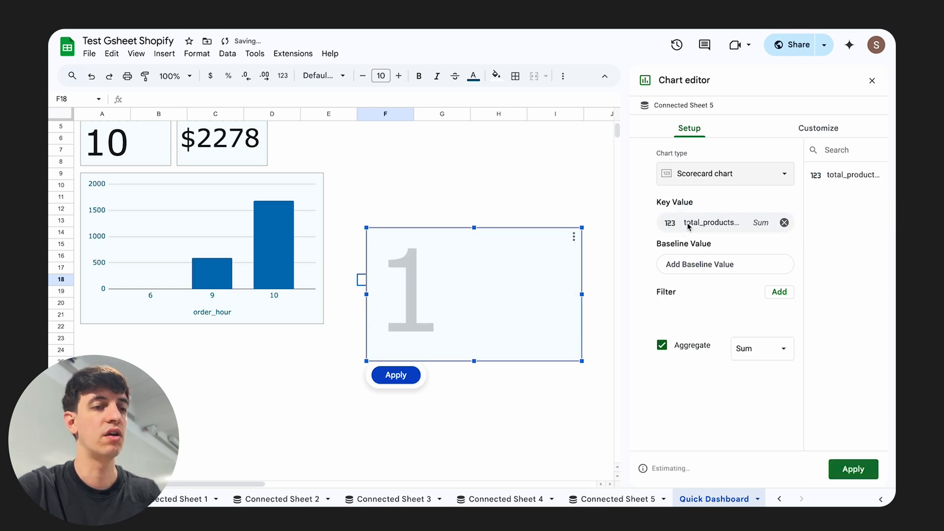
click(854, 469)
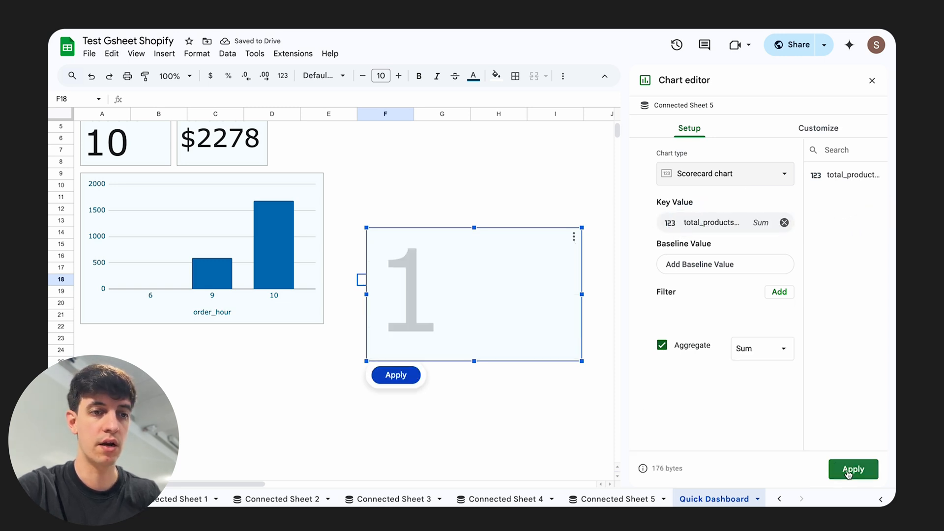
Title the scorecard 'Tot Products Sold' in the chart customization settings.
click(817, 128)
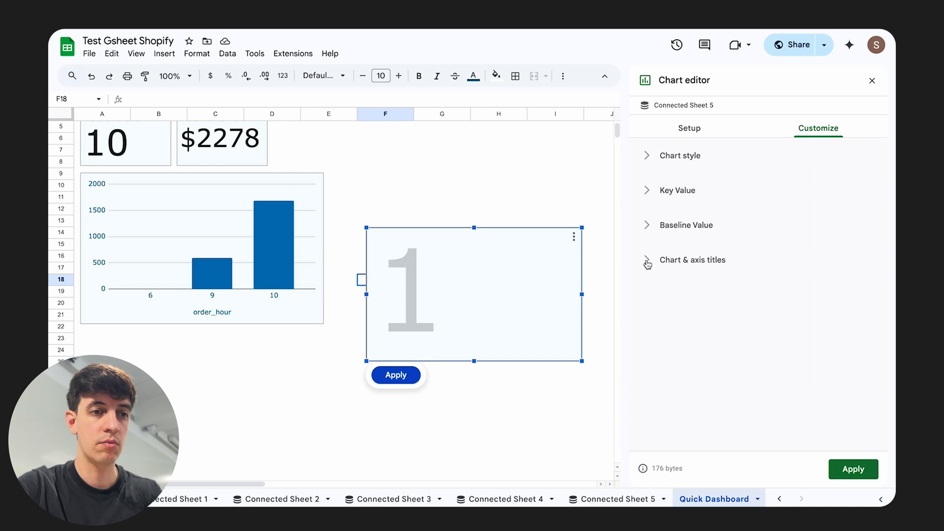
click(692, 260)
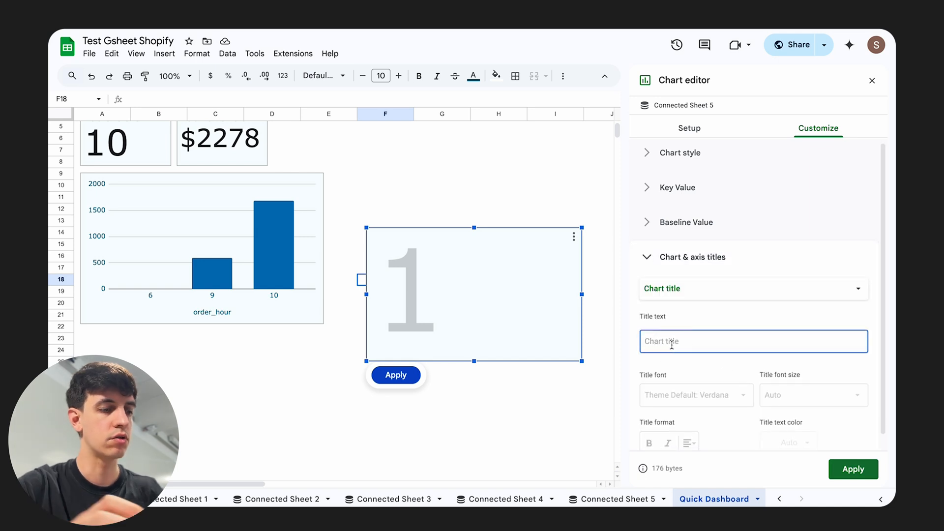
text(Tot Products Sold)
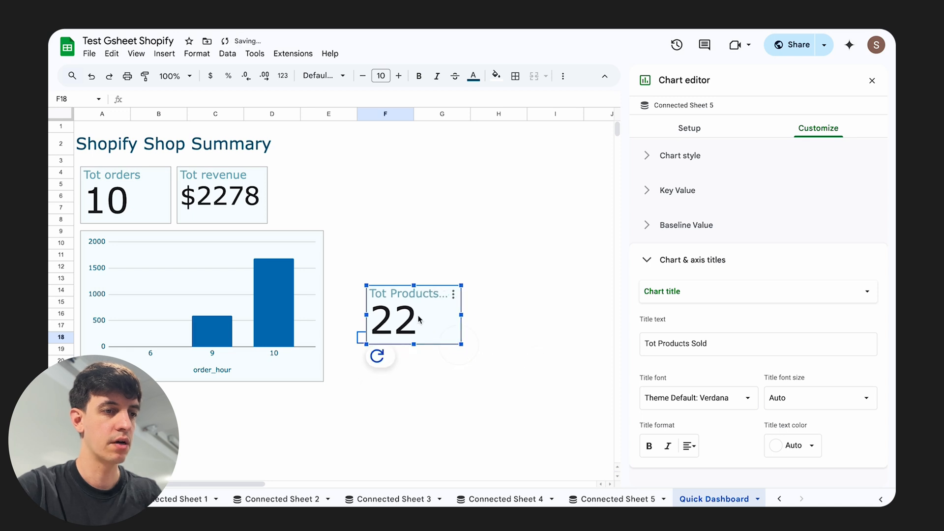
Move the products scorecard beside Tot revenue and select the hourly bar chart to widen it.
click(443, 386)
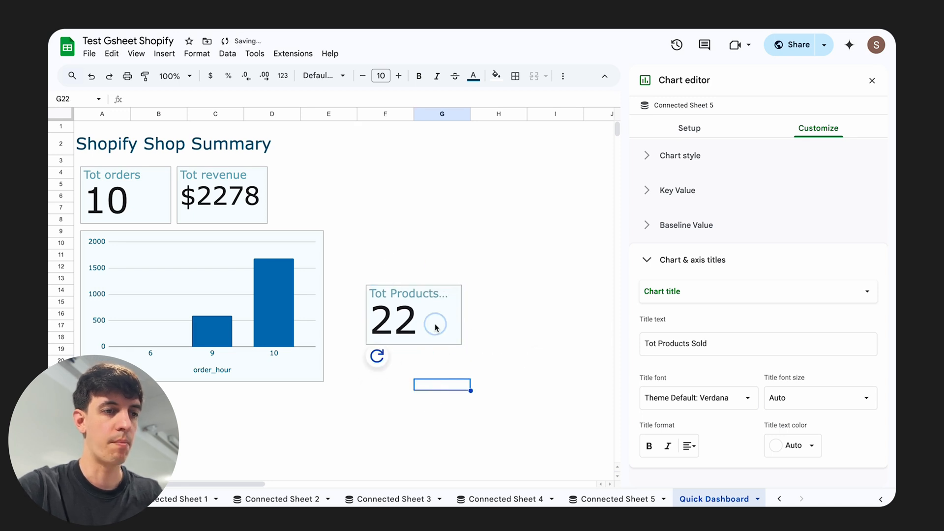
drag(415, 315, 321, 201)
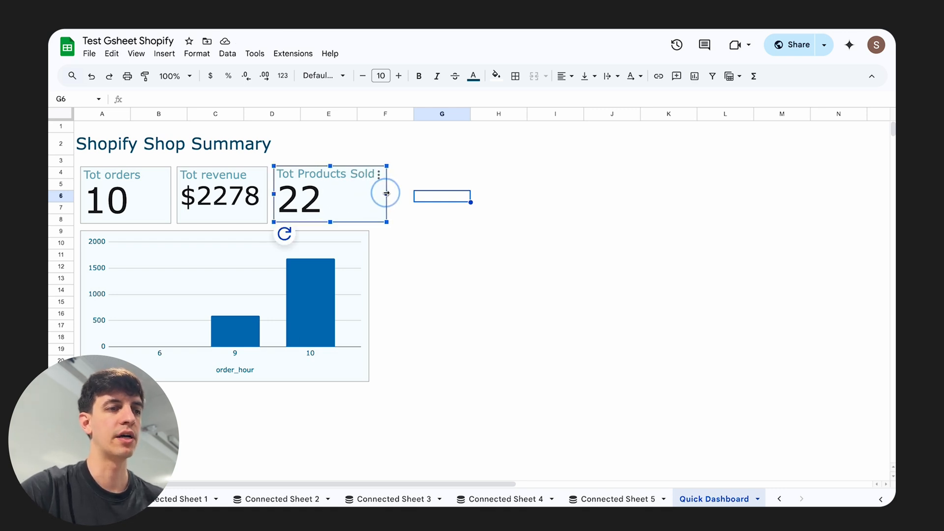
click(235, 301)
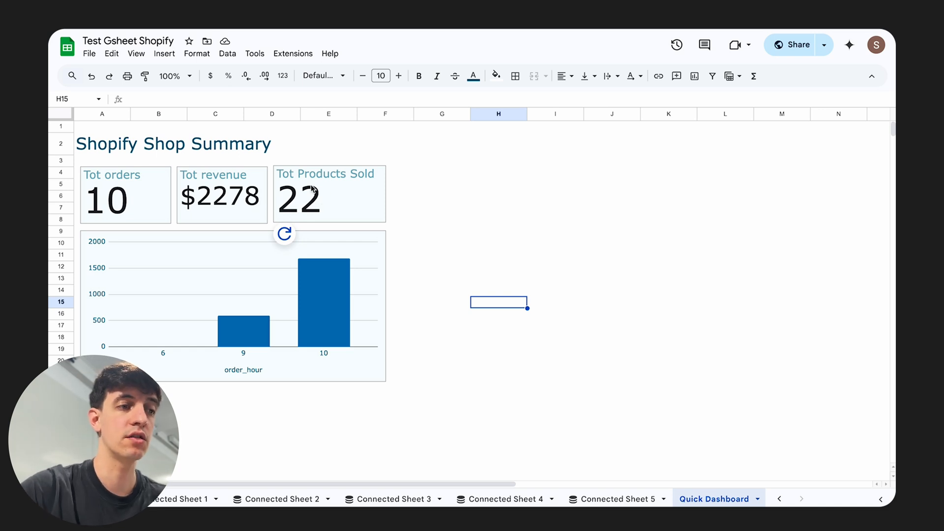
mouse_move(360, 199)
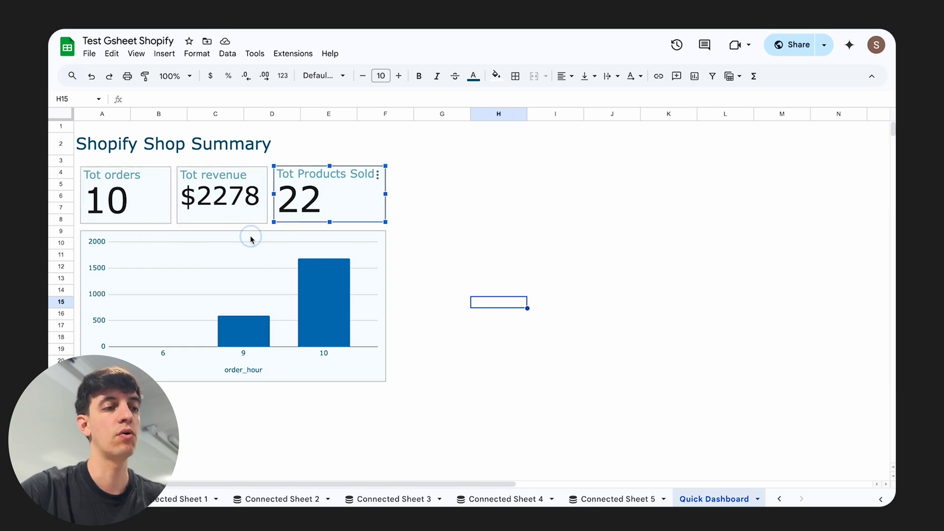
click(241, 301)
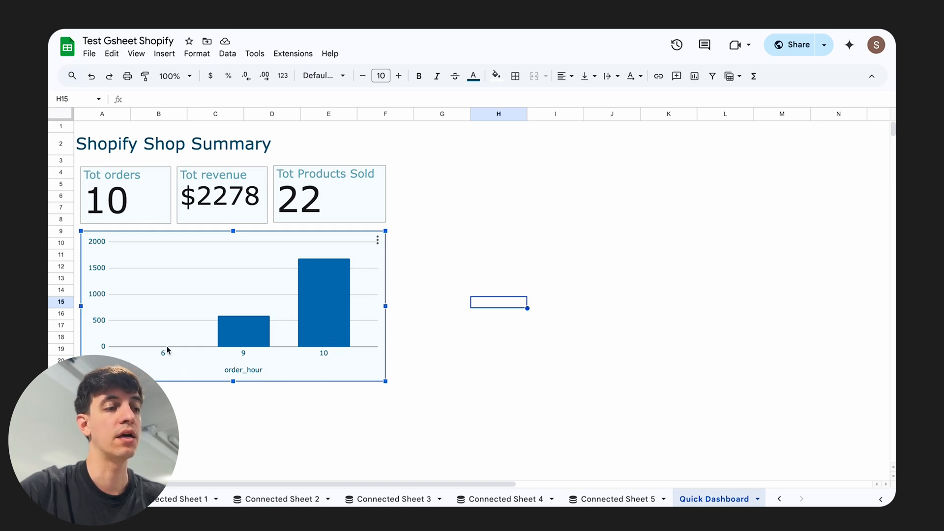
mouse_move(176, 355)
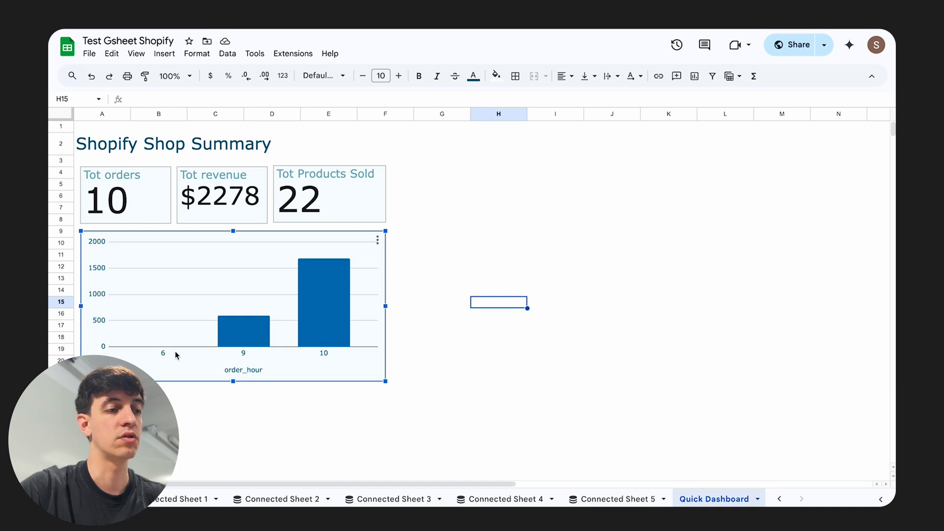
mouse_move(470, 351)
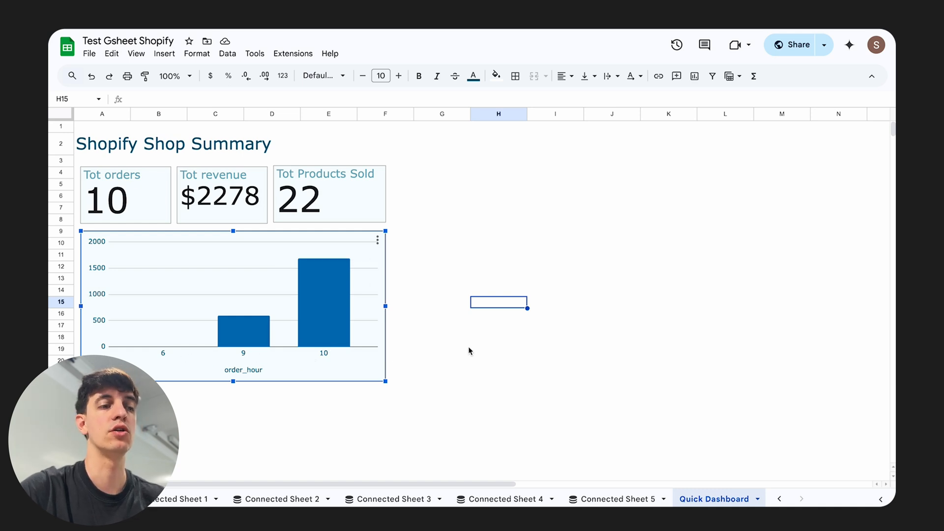